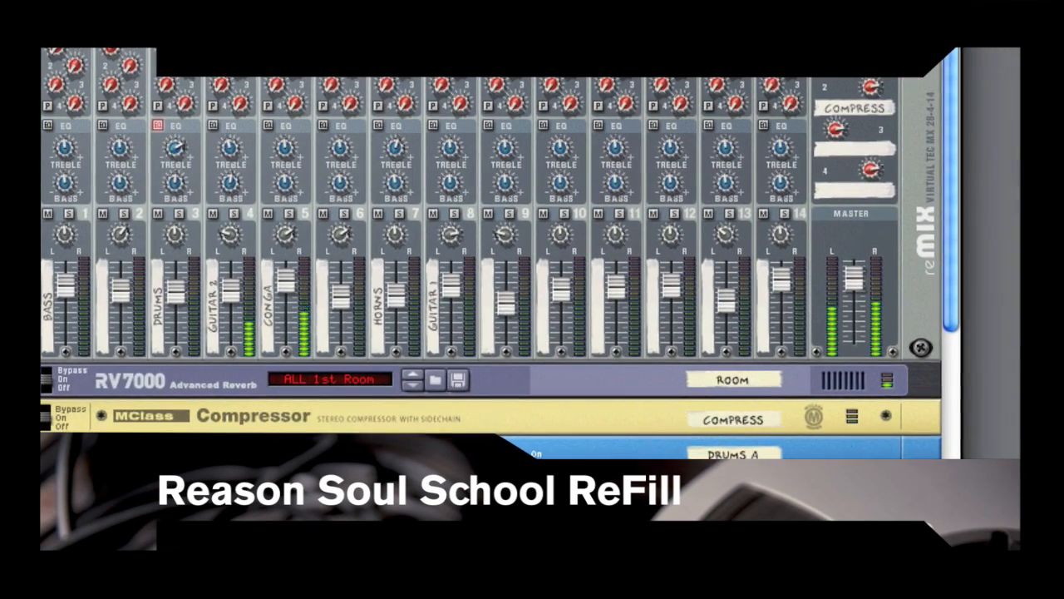
# Adjust the song window via the Window menu and bring up the Create Instrument patch browser.
pyautogui.scroll(-3)
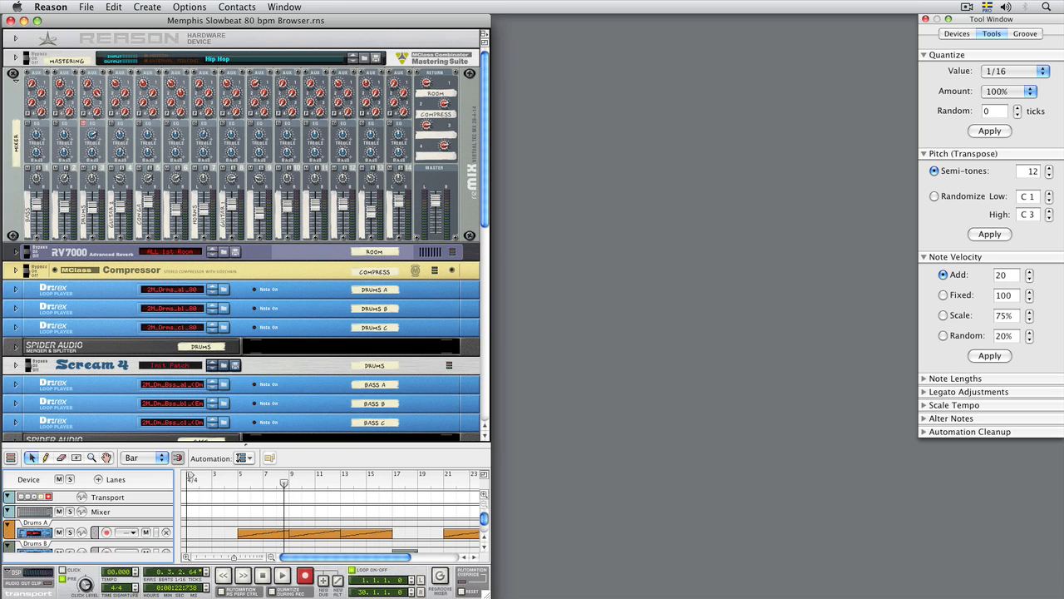
pyautogui.click(284, 6)
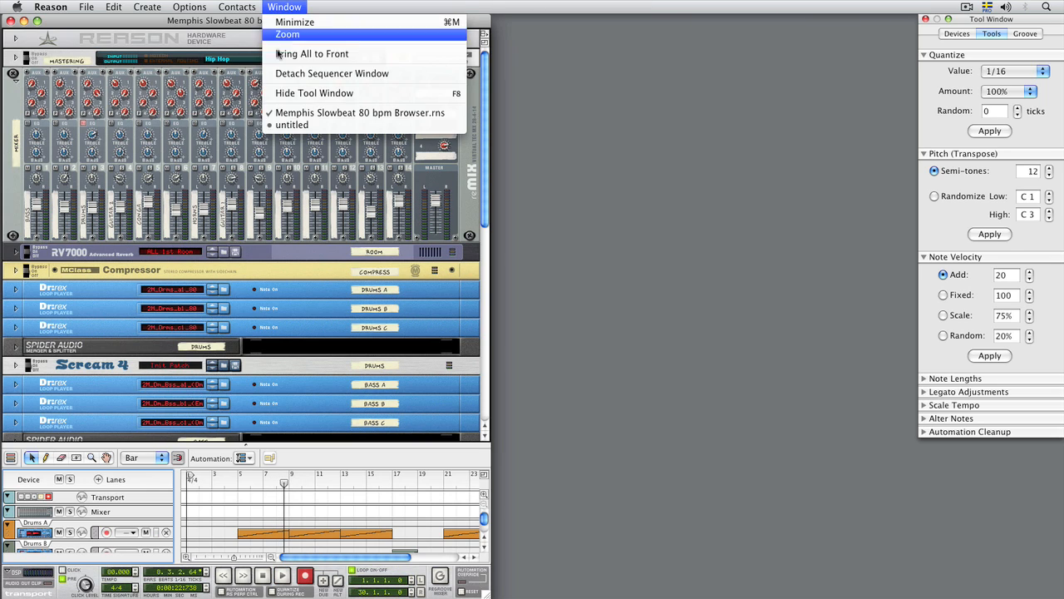
pyautogui.click(293, 125)
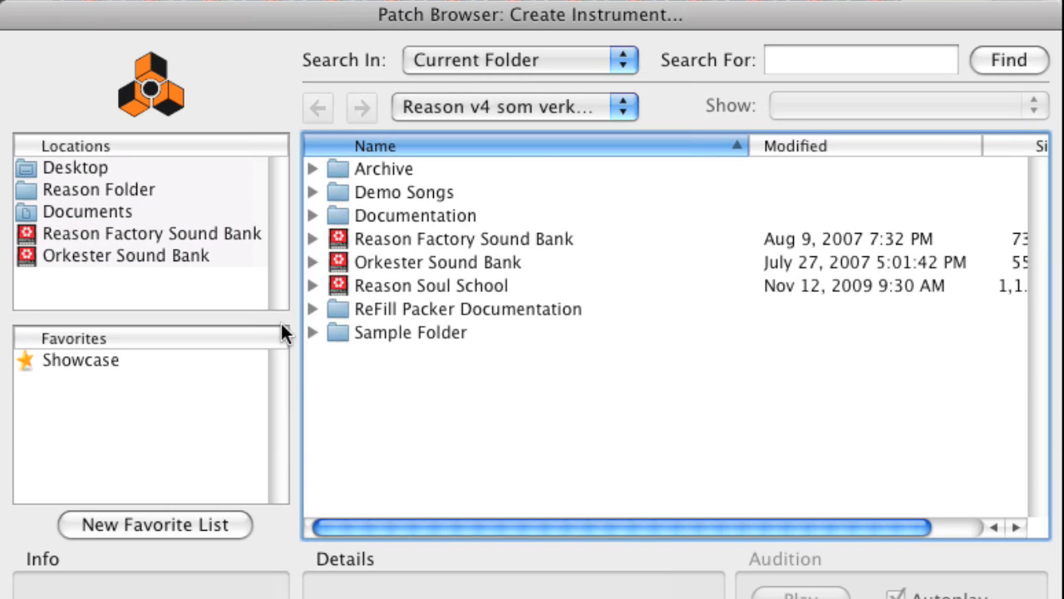
pyautogui.moveTo(314, 296)
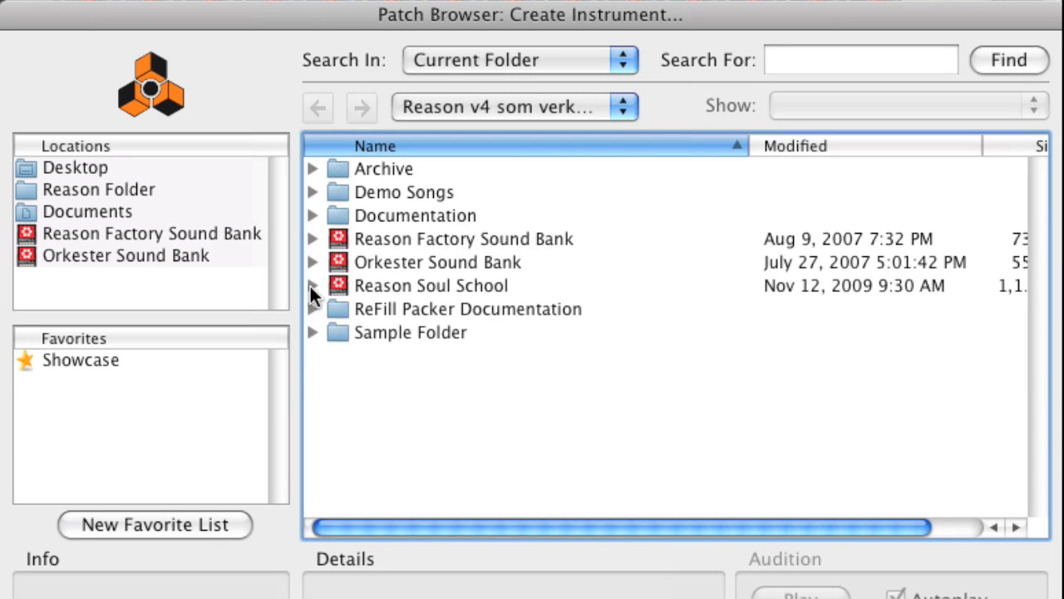
# Expand the Reason Soul School ReFill, select the Detroit and Memphis folders, and expand Detroit.
pyautogui.click(312, 286)
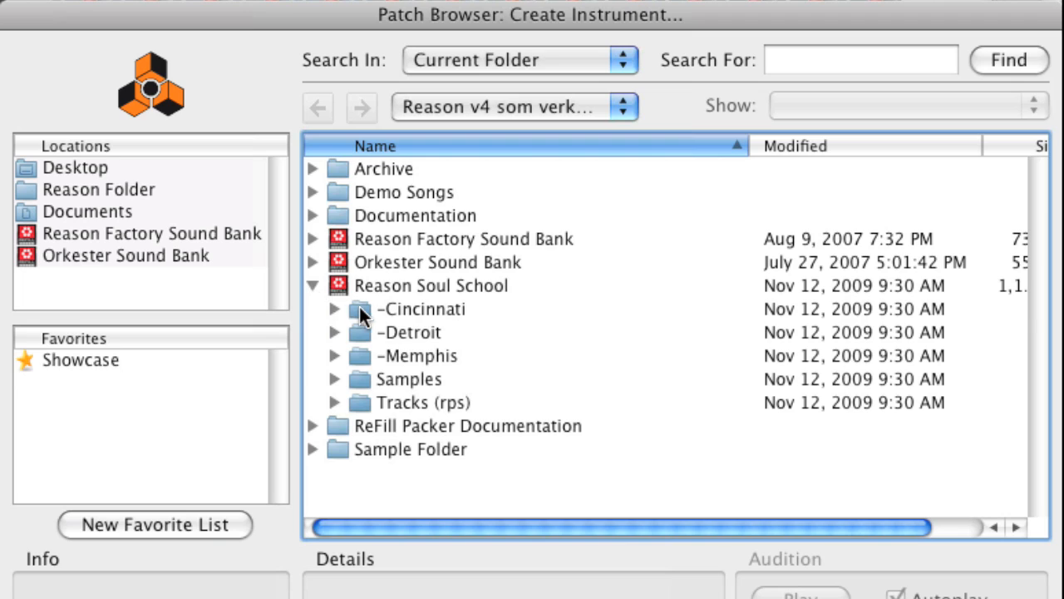
pyautogui.click(409, 333)
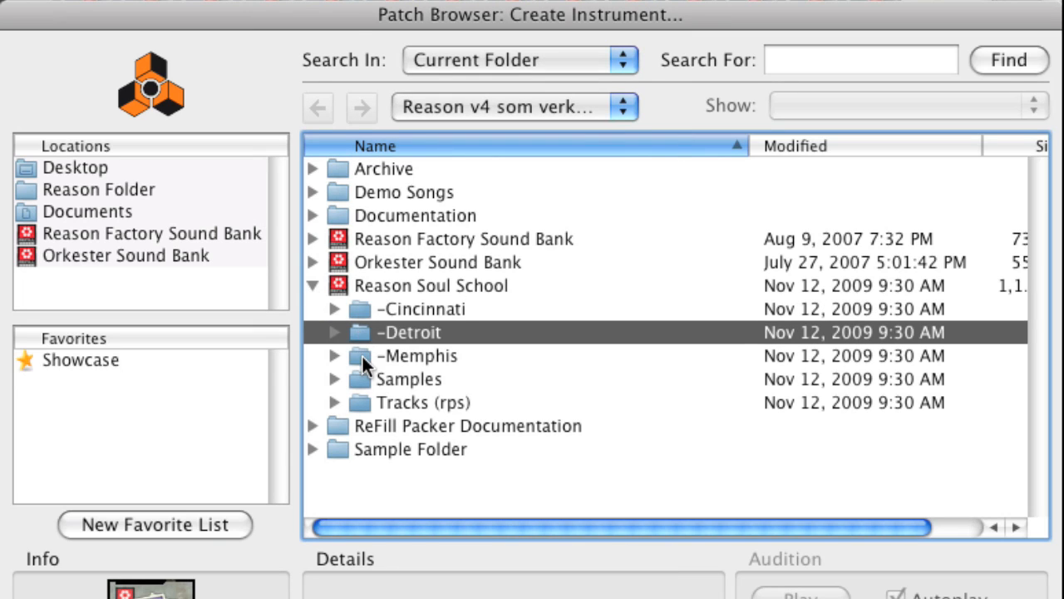
pyautogui.click(416, 356)
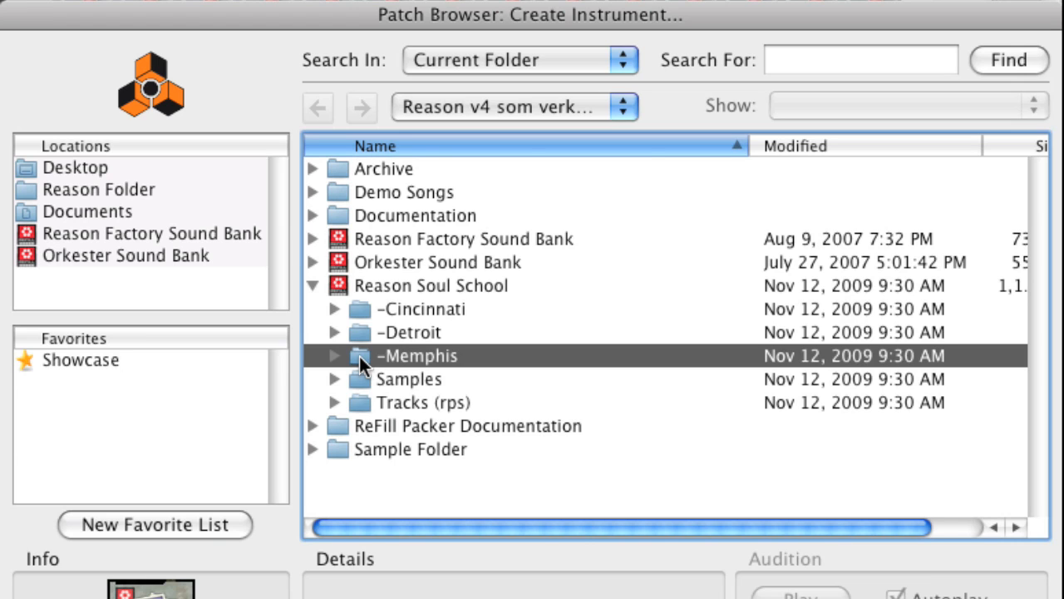
pyautogui.click(334, 333)
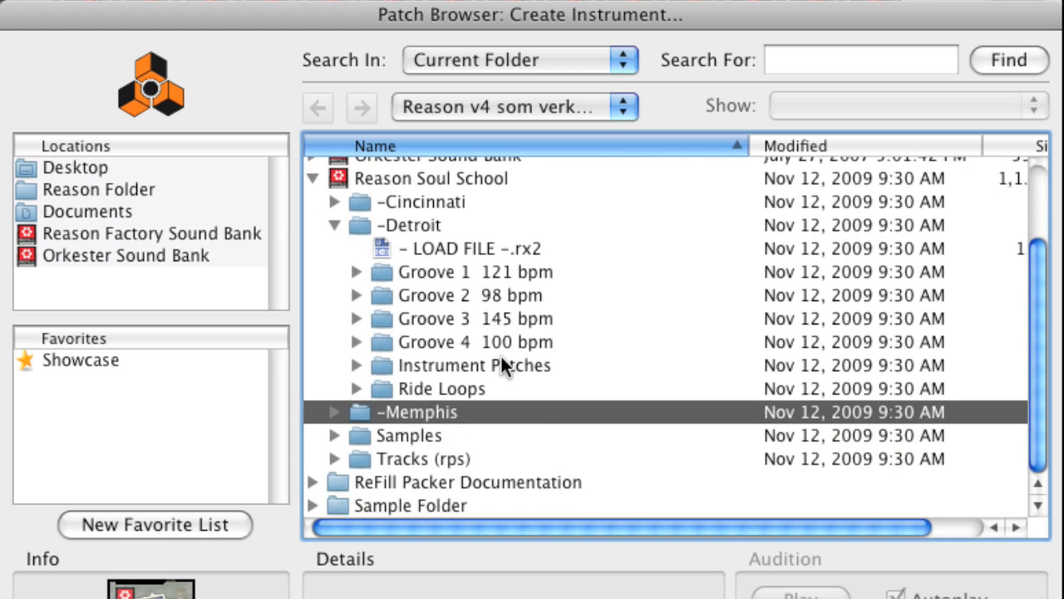
pyautogui.moveTo(373, 291)
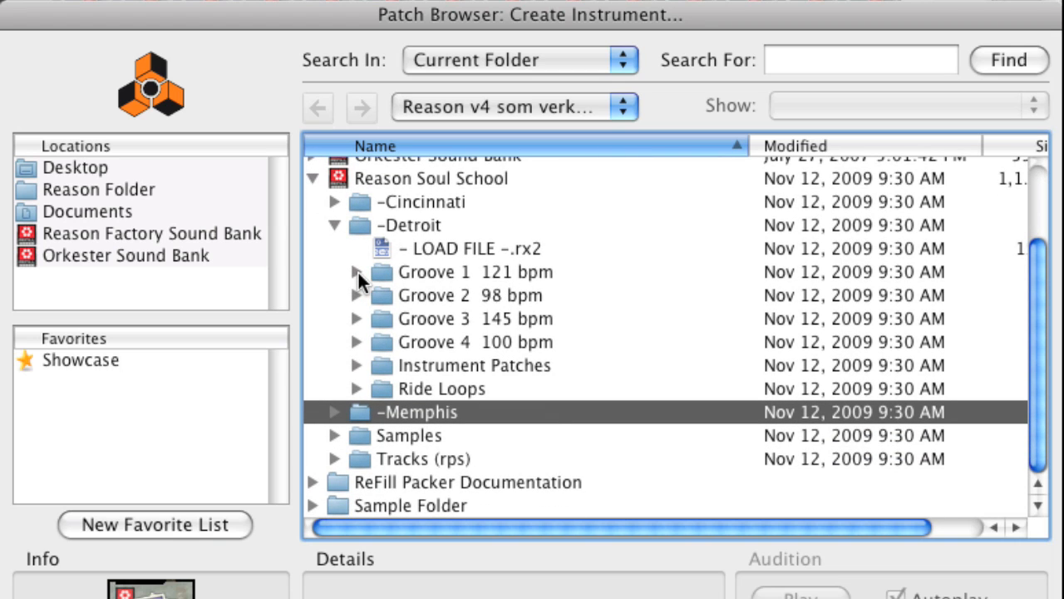
pyautogui.moveTo(386, 286)
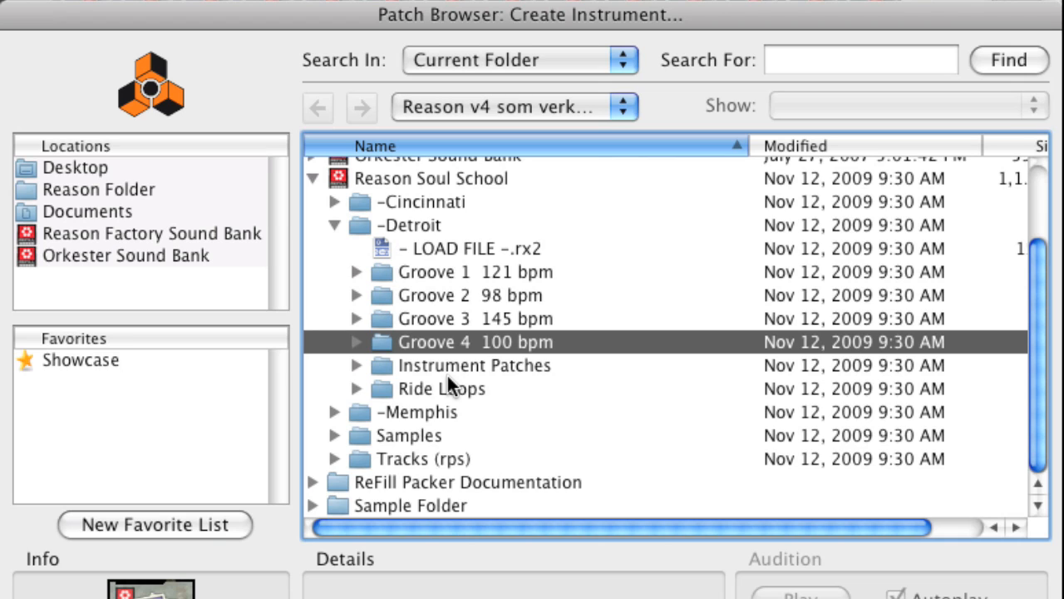
pyautogui.moveTo(363, 280)
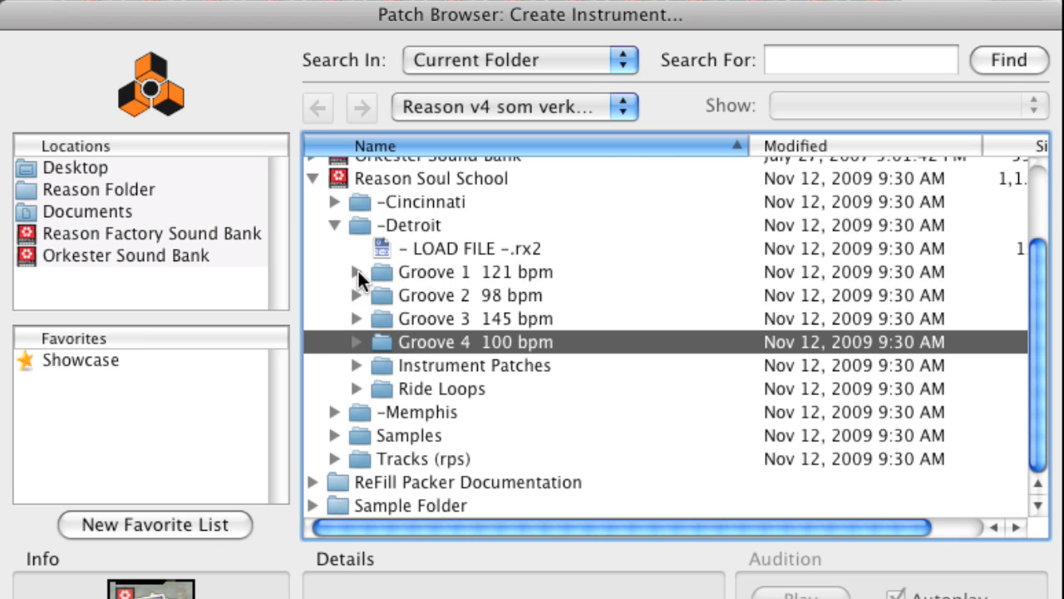
# Expand Groove 1 121 bpm > Guitar 1 and load 1D_Bb_Gtr1_a1_(Bb-Ab-Eb)_121.rx2 into a Dr.REX.
pyautogui.click(356, 273)
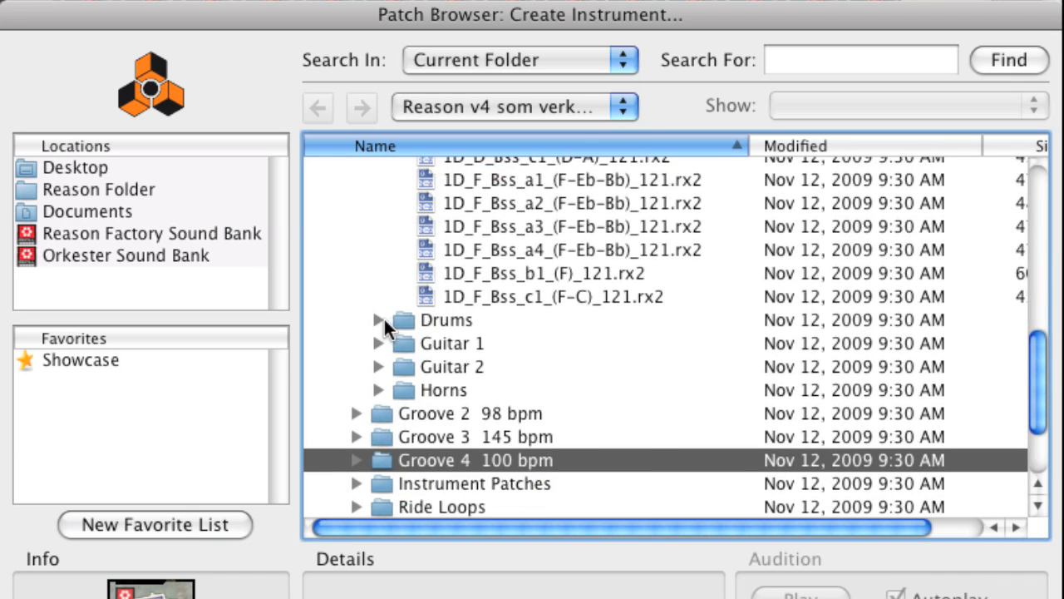
pyautogui.click(379, 319)
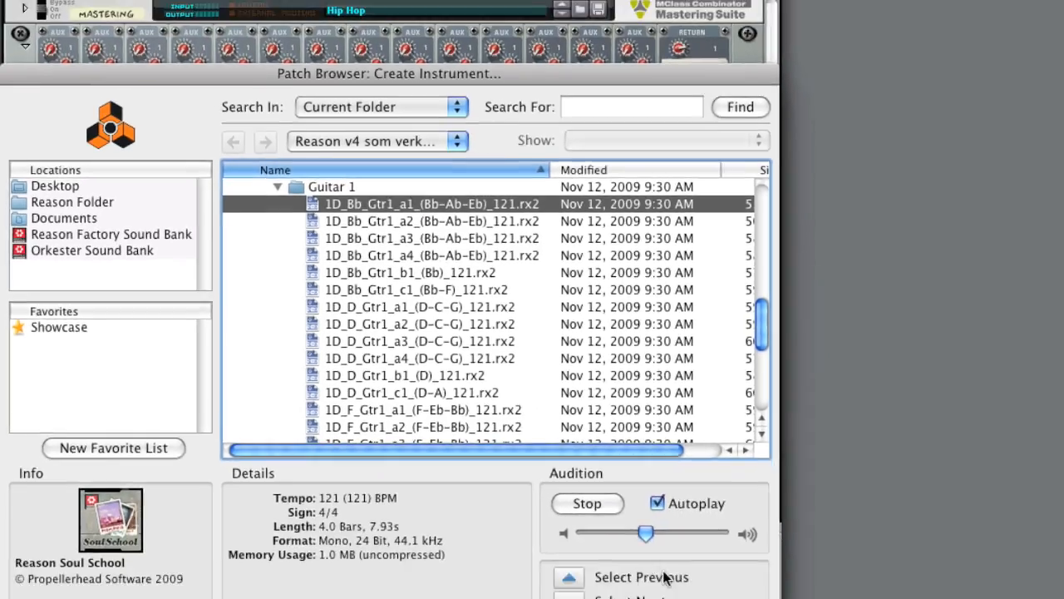
pyautogui.doubleClick(432, 203)
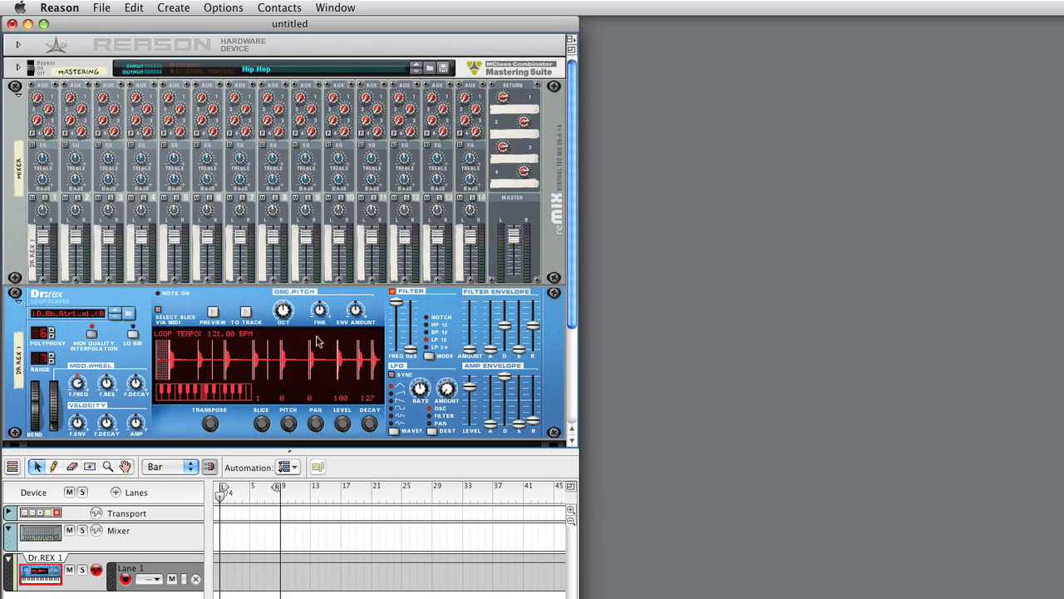
# Send the guitar loop's MIDI to its sequencer track, then load 1D_Bb_Bss_a1 into a second Dr.REX.
pyautogui.click(248, 313)
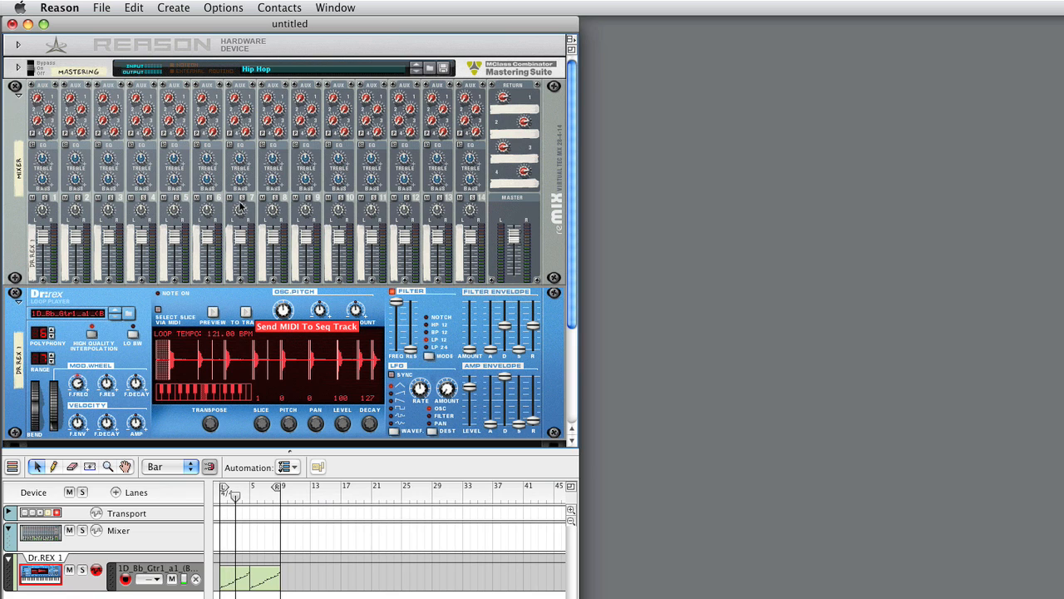
pyautogui.click(173, 7)
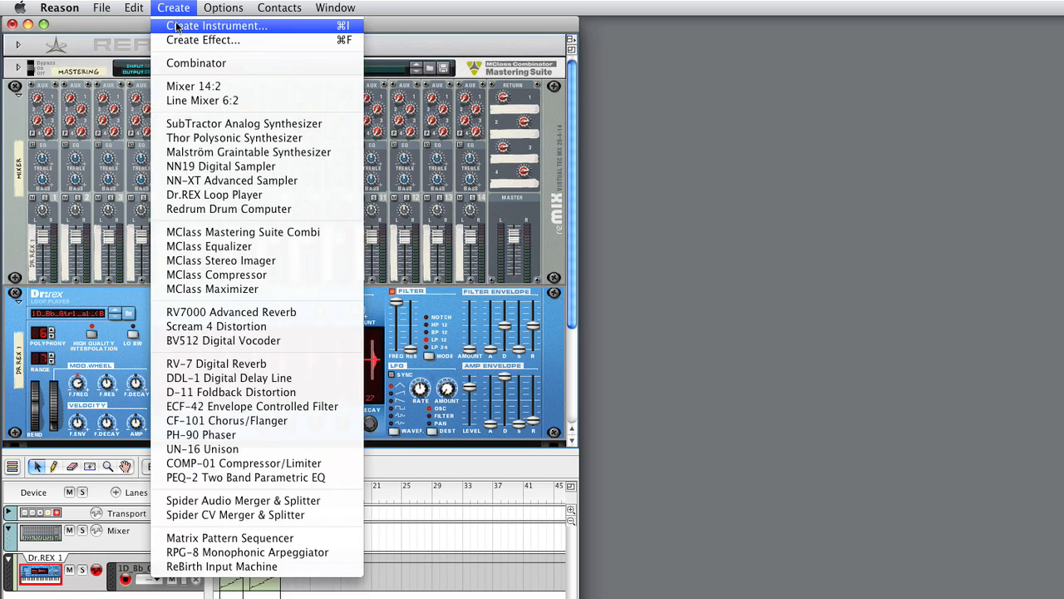
pyautogui.click(216, 27)
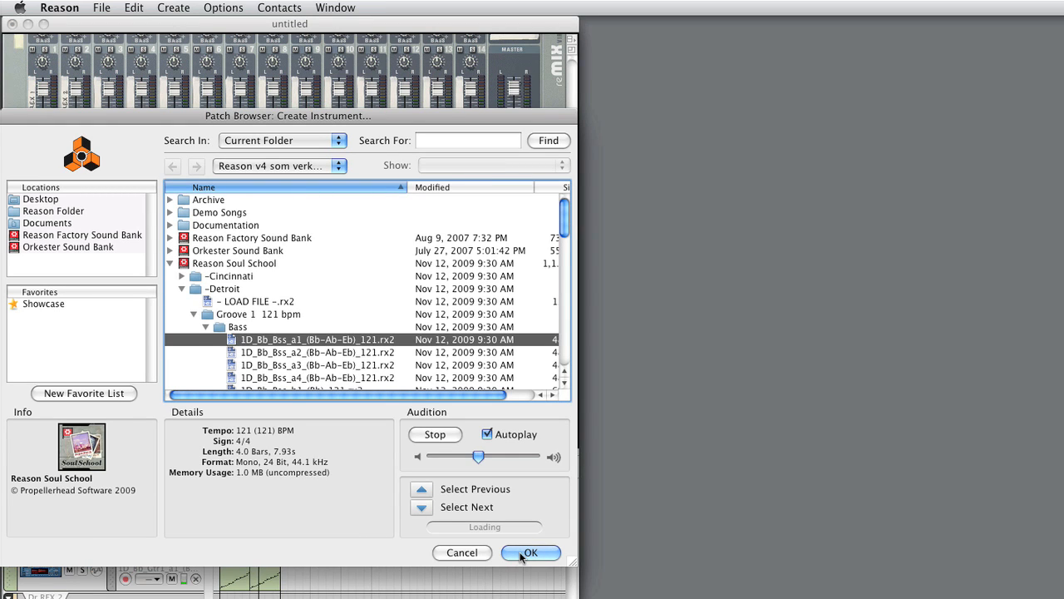
pyautogui.click(530, 552)
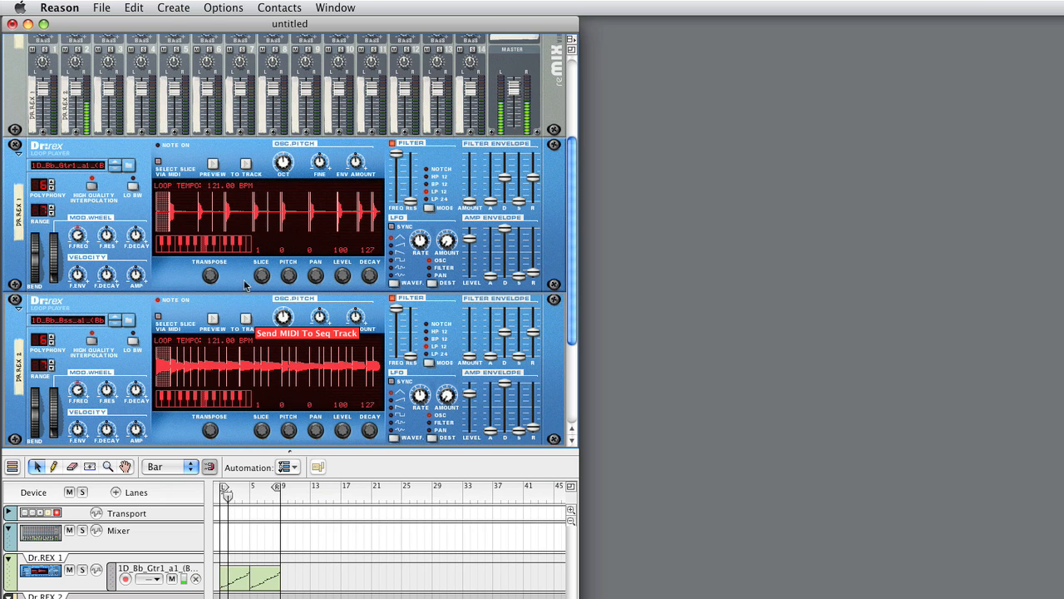
# Create a third Dr.REX loaded with the drum loop 1D_Drms_a1_121.rx2.
pyautogui.click(173, 7)
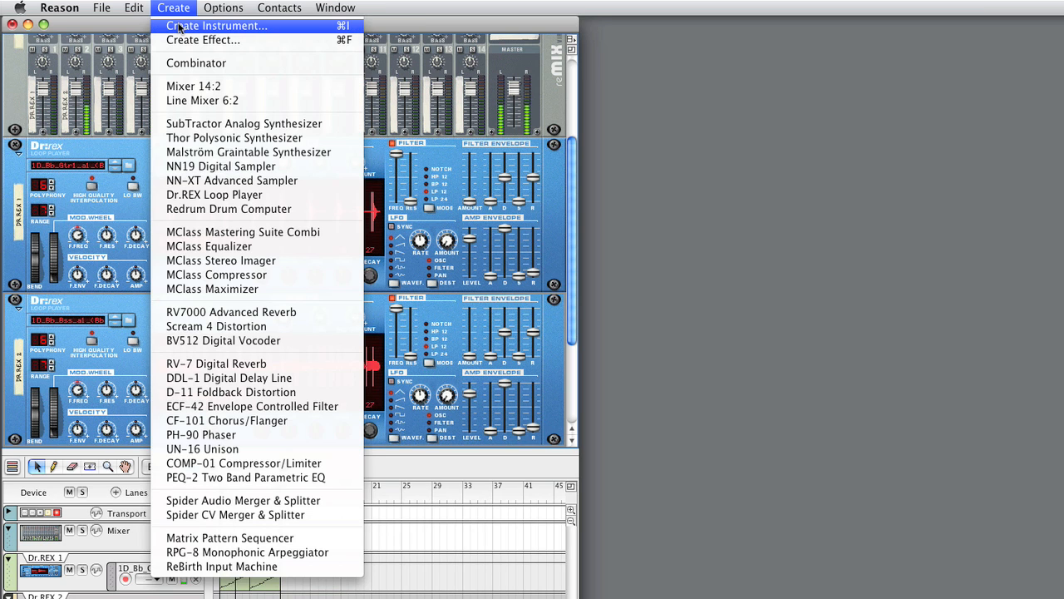
pyautogui.click(216, 27)
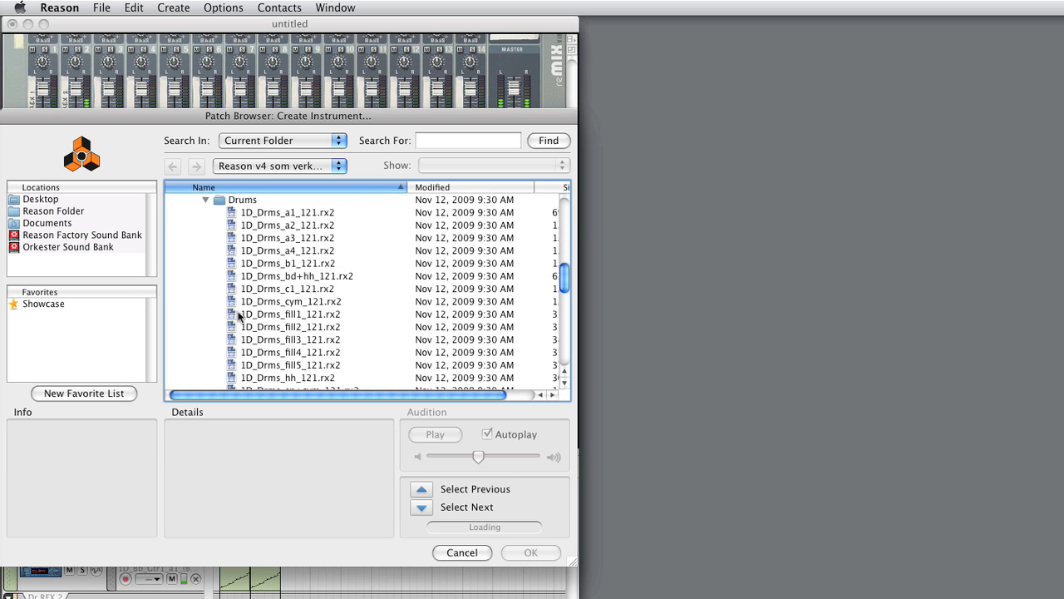
pyautogui.click(286, 213)
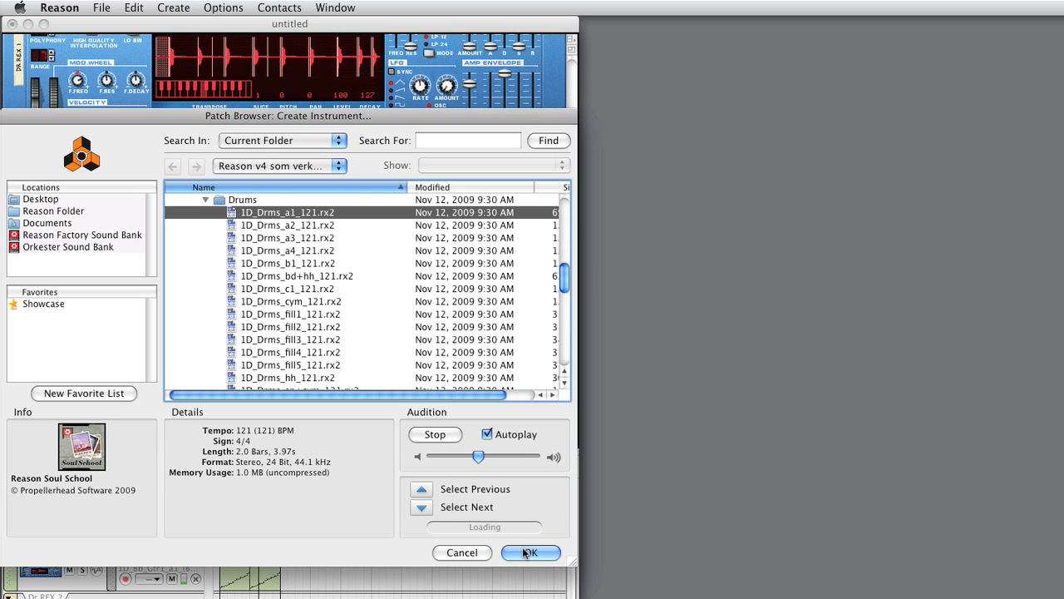
pyautogui.click(530, 553)
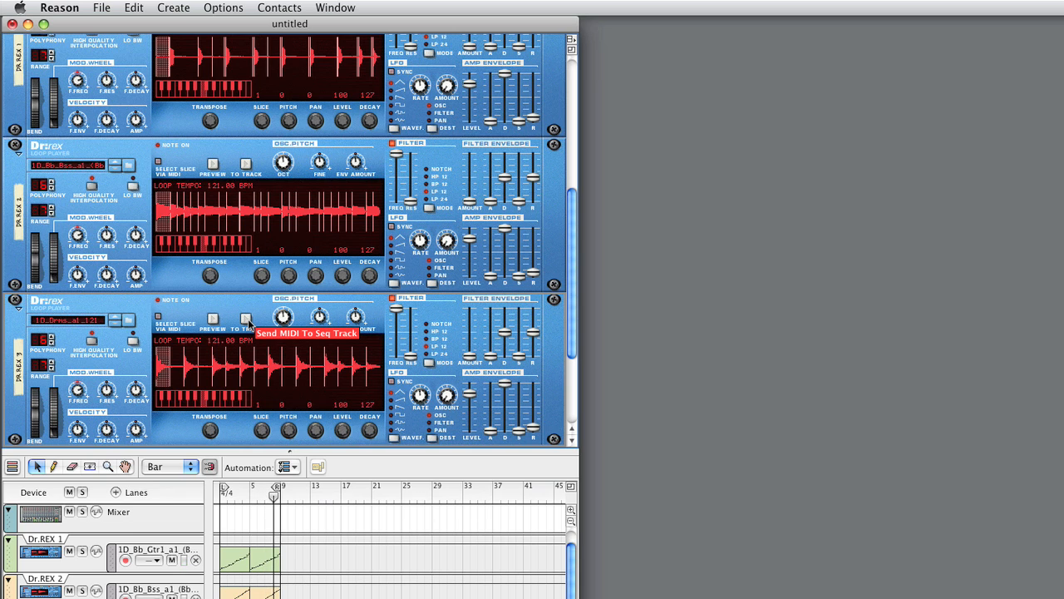
# Reopen the Create Instrument browser and expand Detroit's Instrument Patches down to the individual NN-XT drum sounds.
pyautogui.click(173, 7)
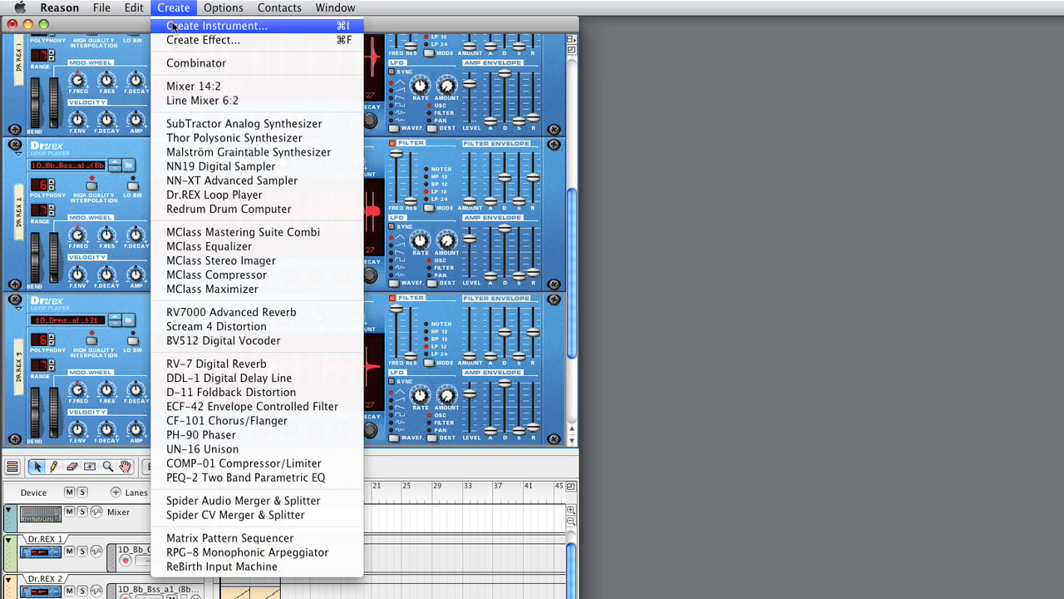
pyautogui.click(218, 27)
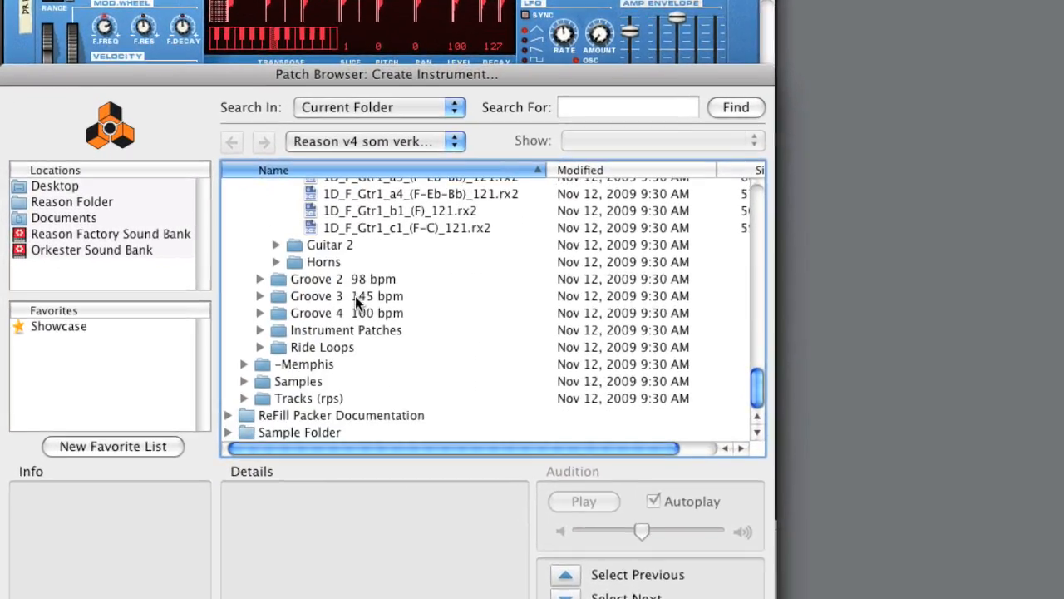
pyautogui.click(259, 330)
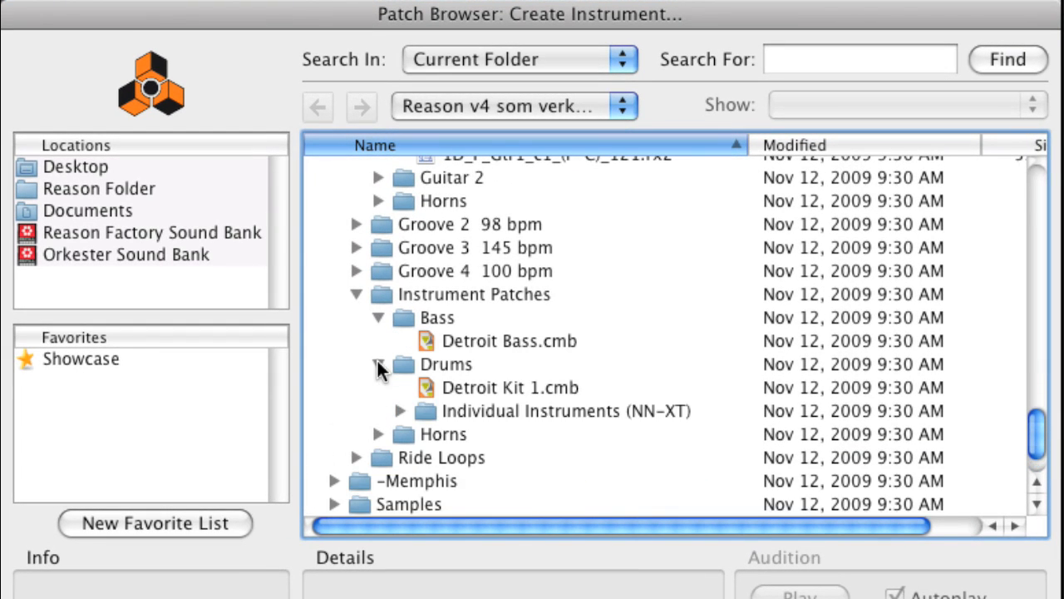
pyautogui.click(400, 409)
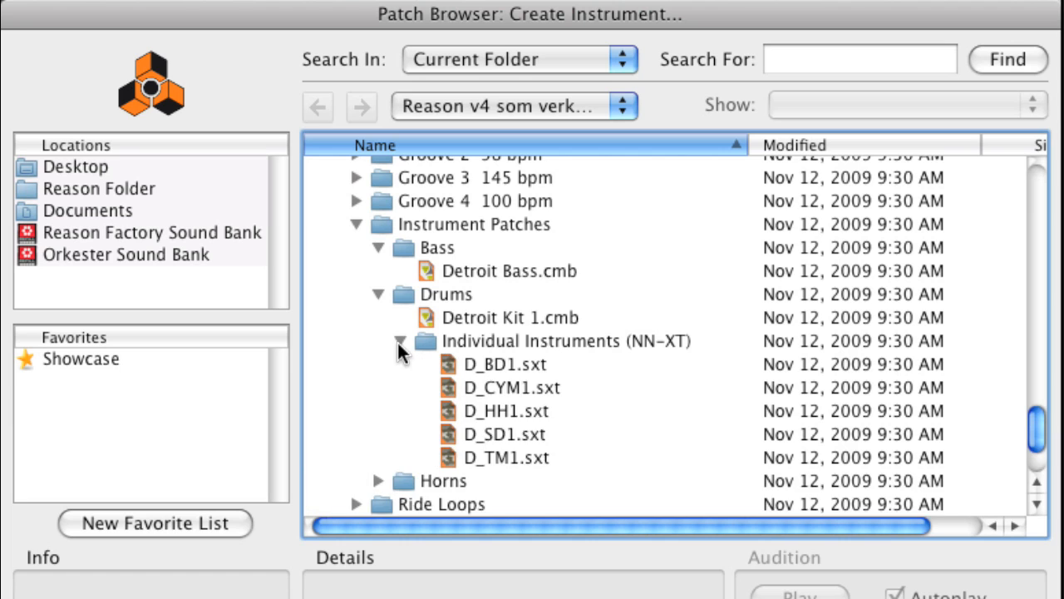
pyautogui.scroll(-3)
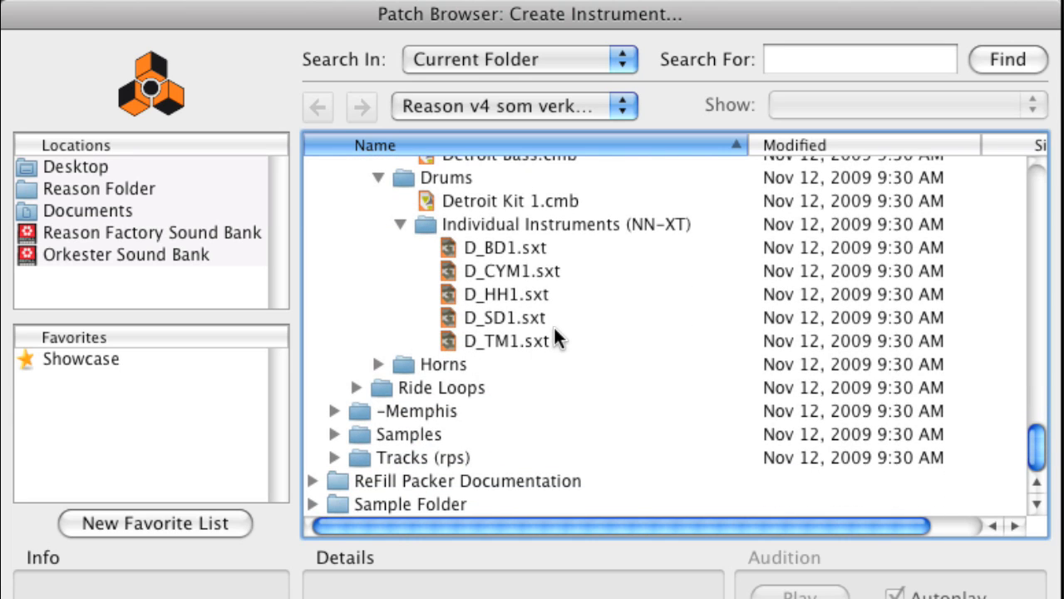
pyautogui.scroll(-3)
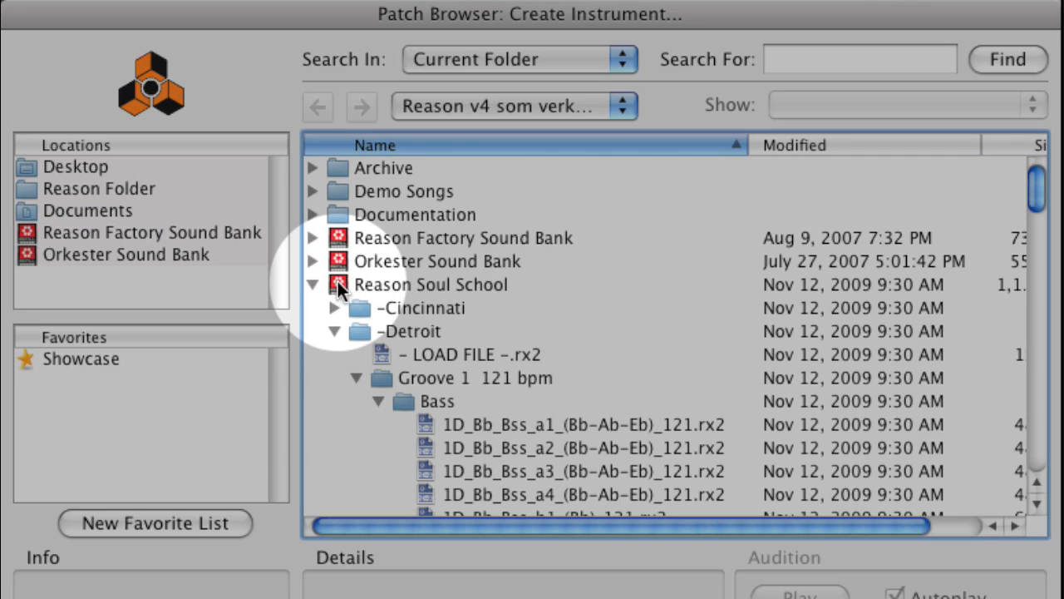
# Clear the Search For field and enter 'Guitar' as the new search term.
pyautogui.doubleClick(433, 284)
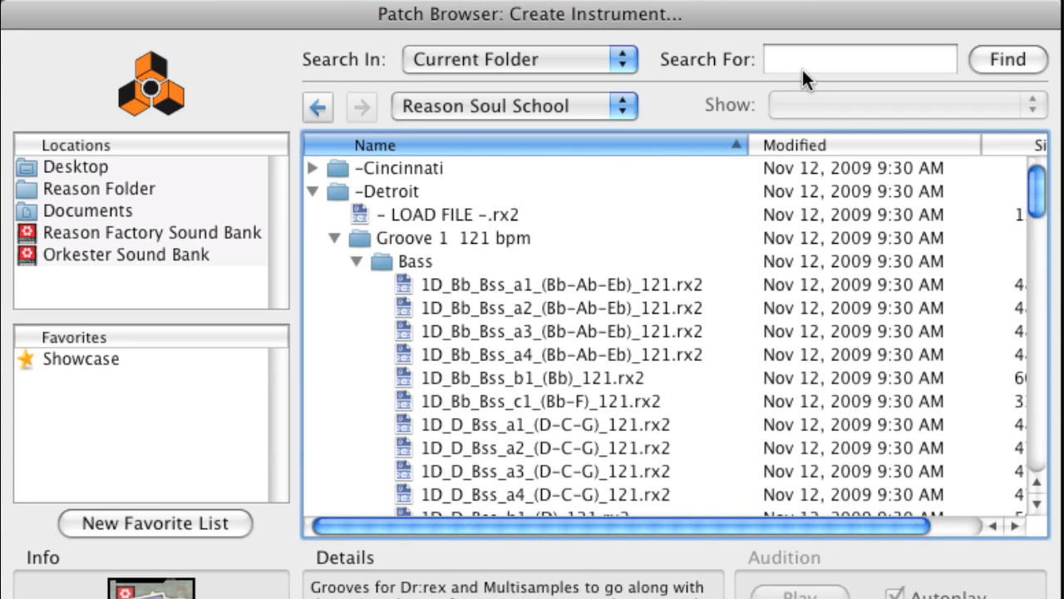
pyautogui.write('G')
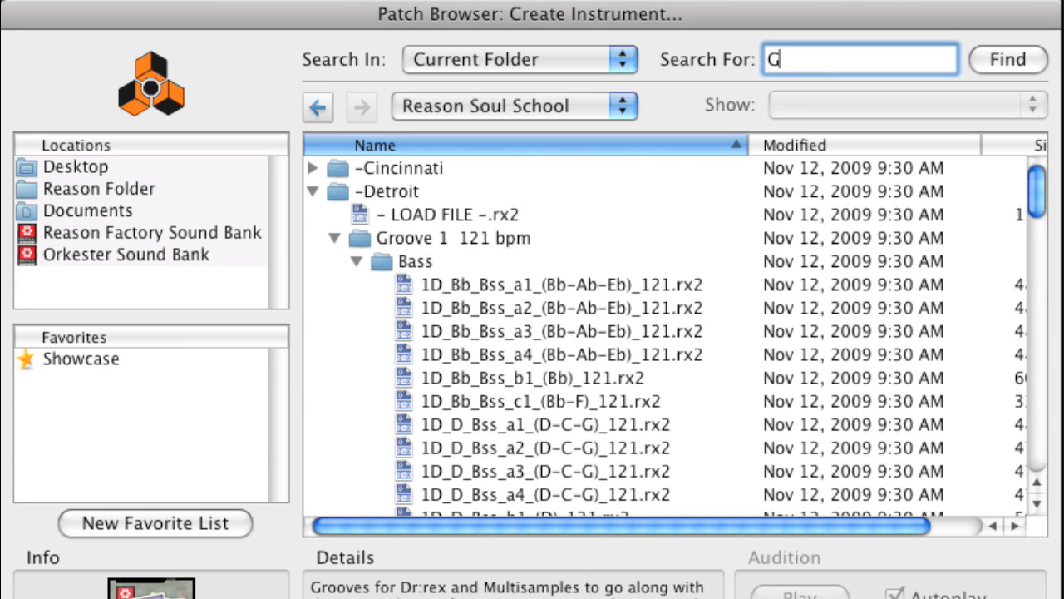
pyautogui.write('uitar')
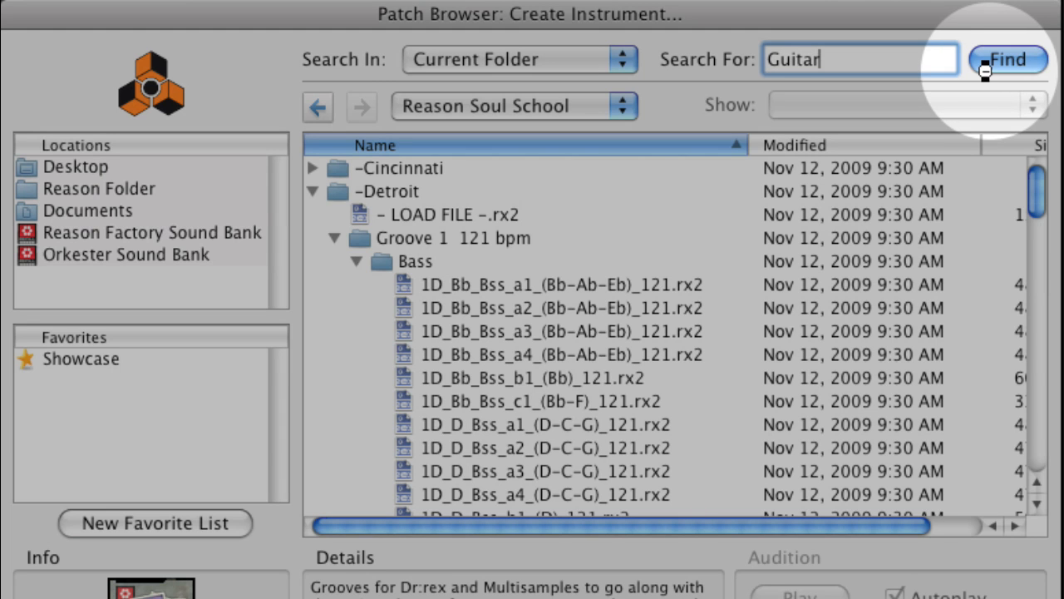
# Run the Guitar search and browse the matching loops, NN-XT patches and Cincinnati combinators.
pyautogui.click(1008, 60)
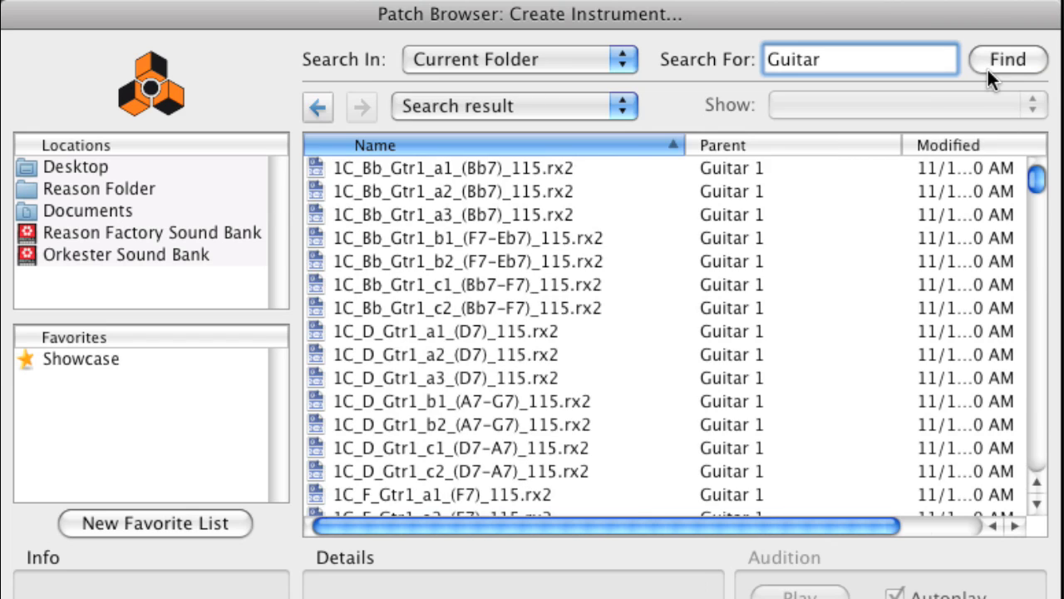
pyautogui.moveTo(624, 266)
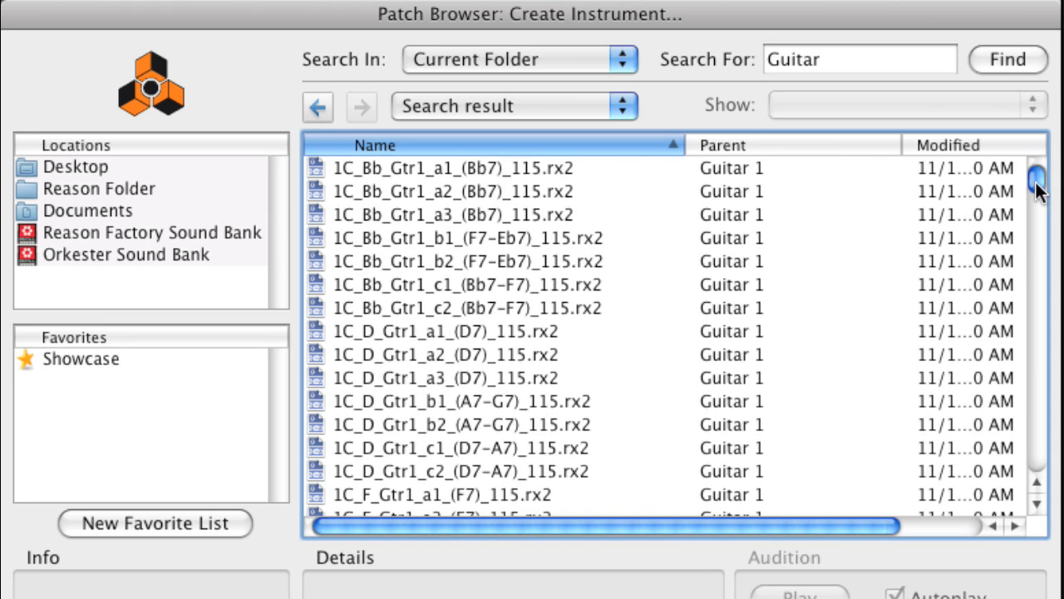
pyautogui.scroll(-3)
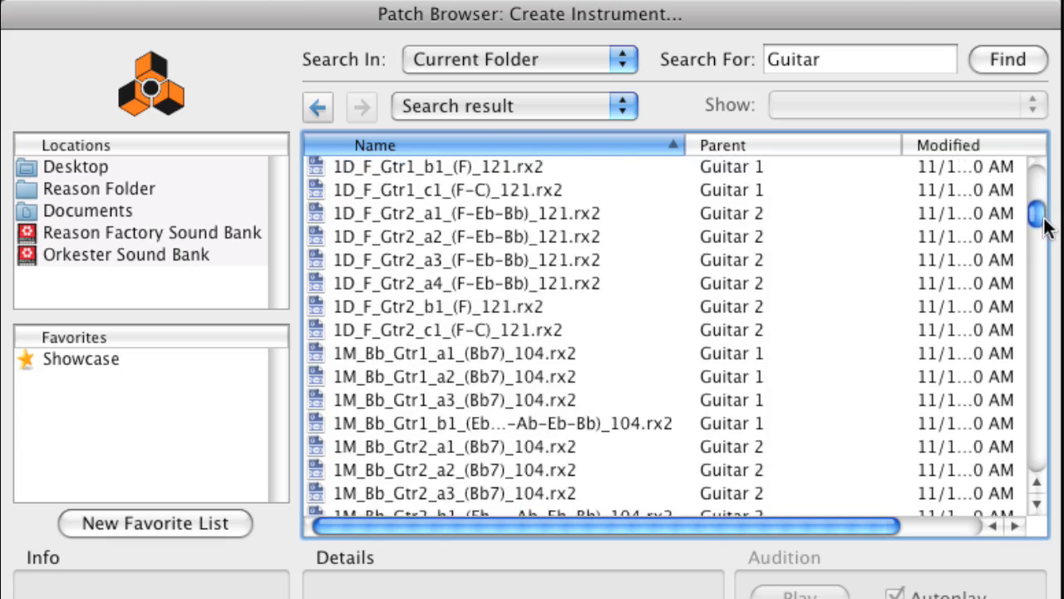
pyautogui.scroll(-3)
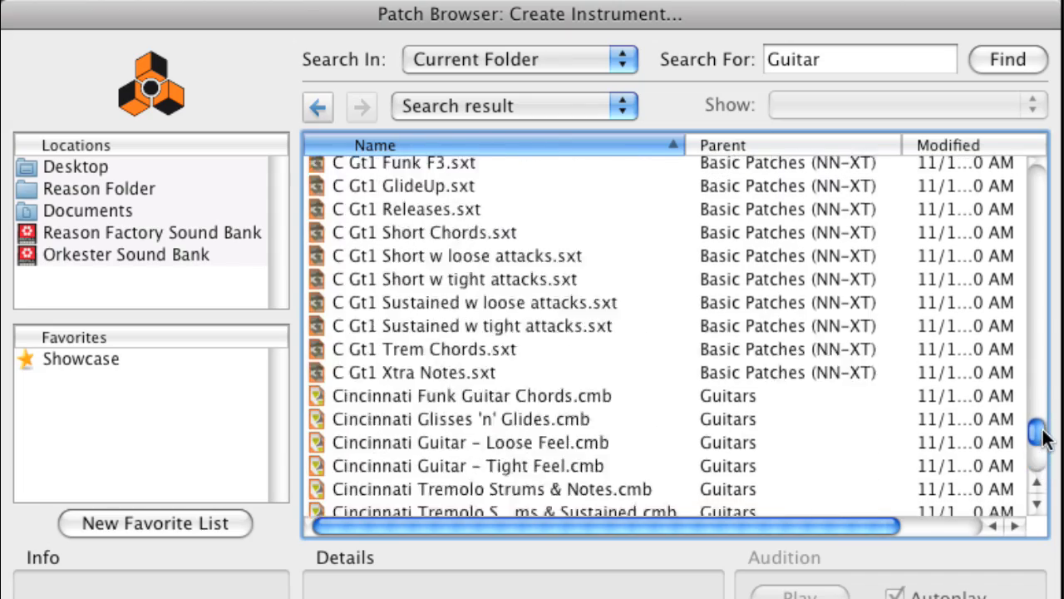
pyautogui.moveTo(1039, 432); pyautogui.dragTo(1039, 180)
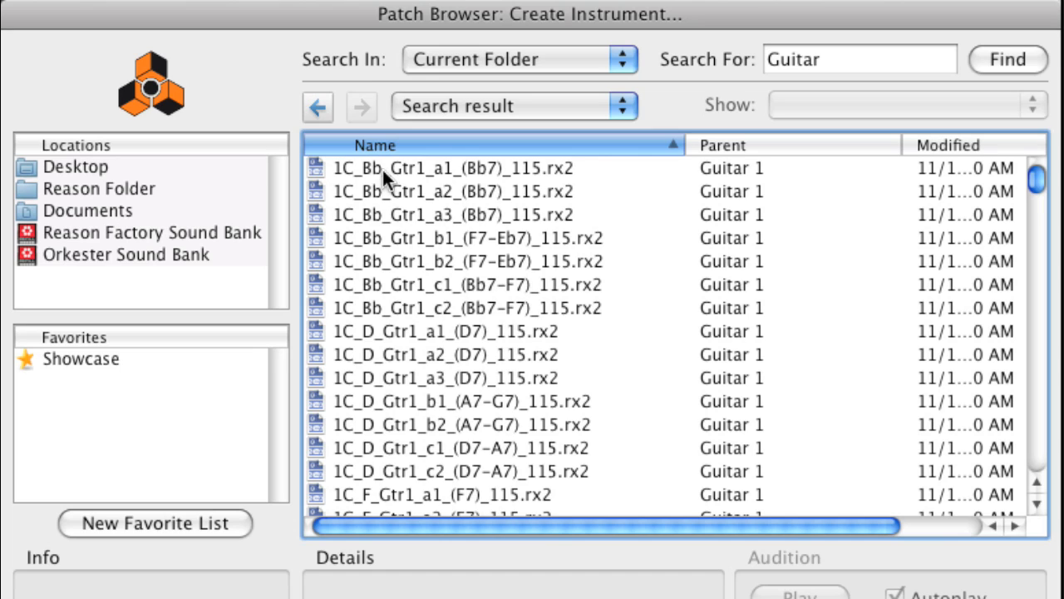
pyautogui.moveTo(359, 180)
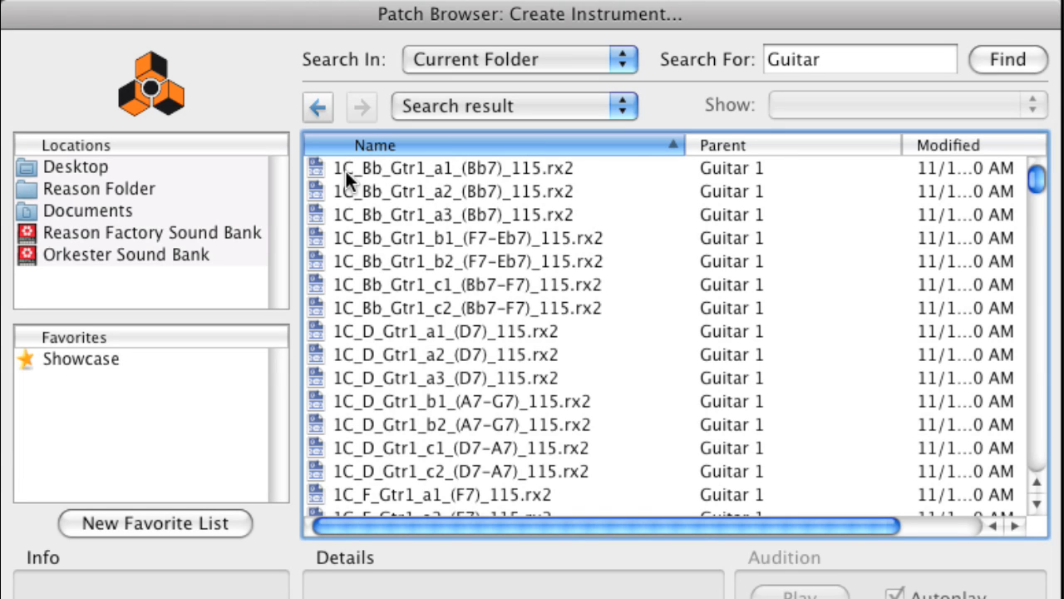
pyautogui.moveTo(356, 185)
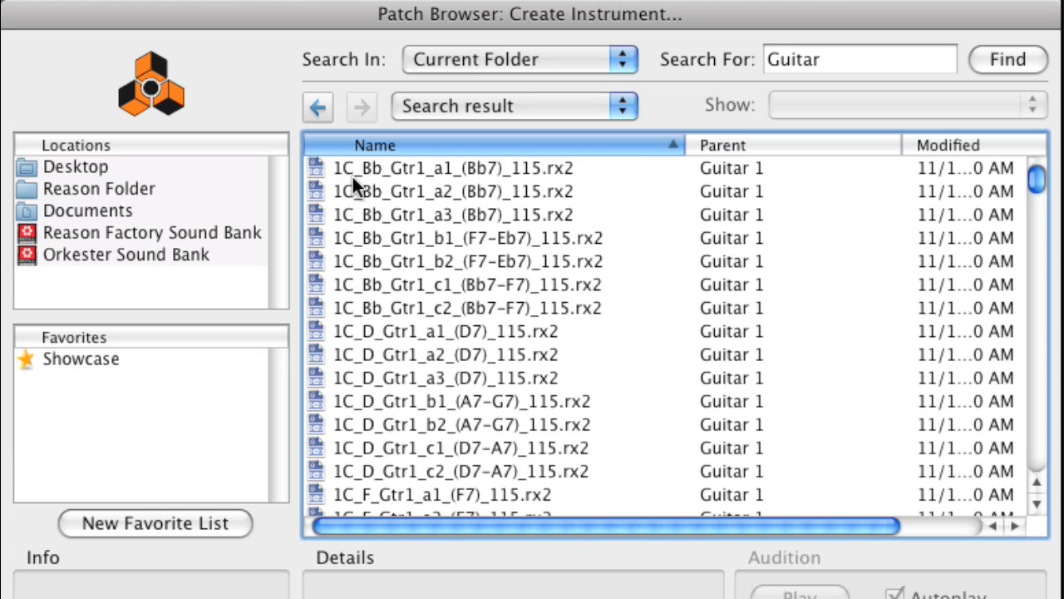
pyautogui.moveTo(356, 186)
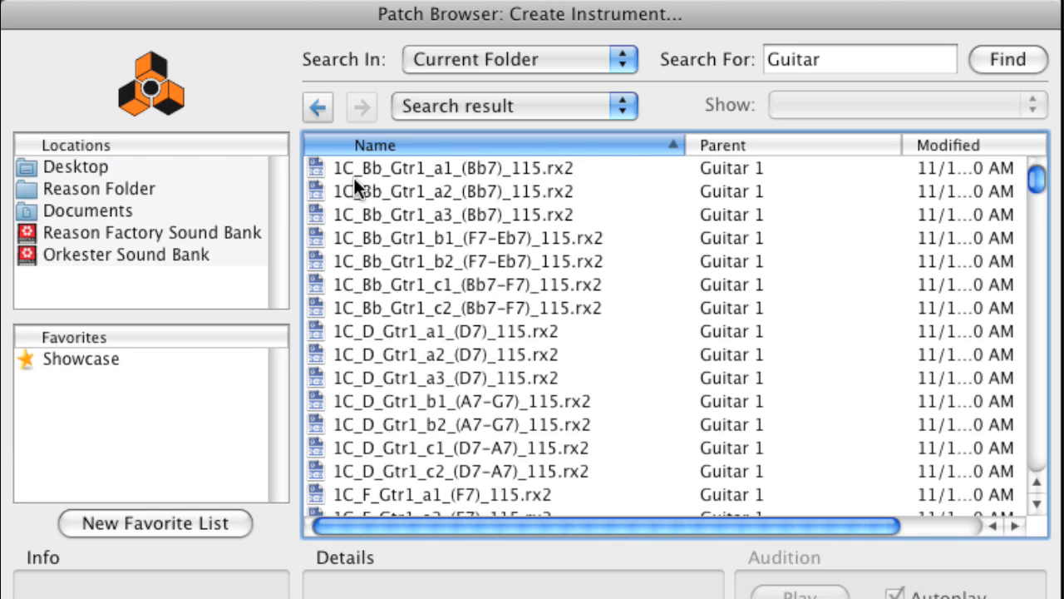
pyautogui.moveTo(358, 186)
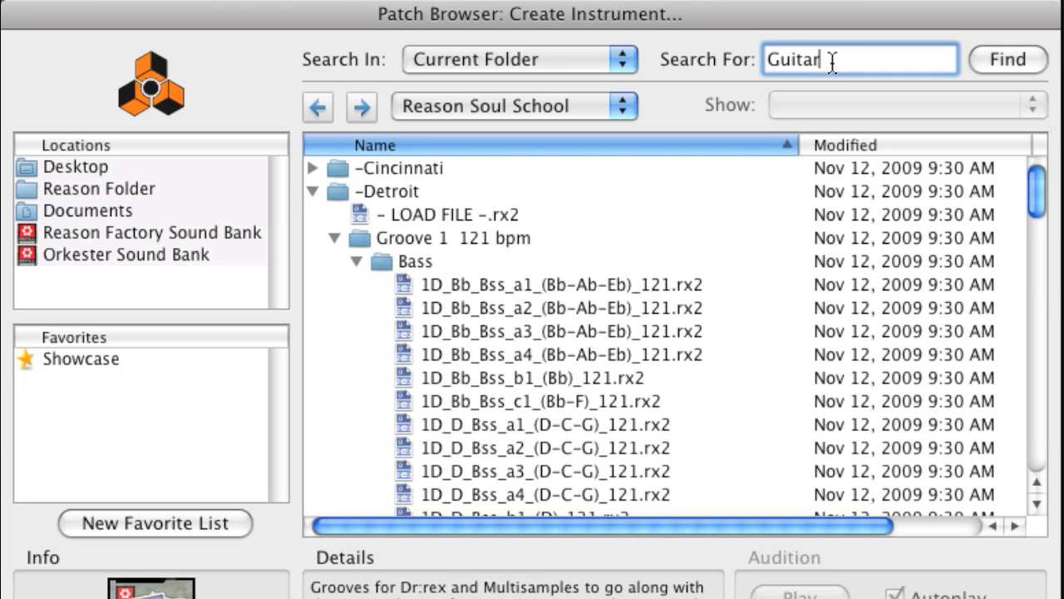
# Search the Soul School ReFill for 'Bass', then for 'Drums'.
pyautogui.write('Bass')
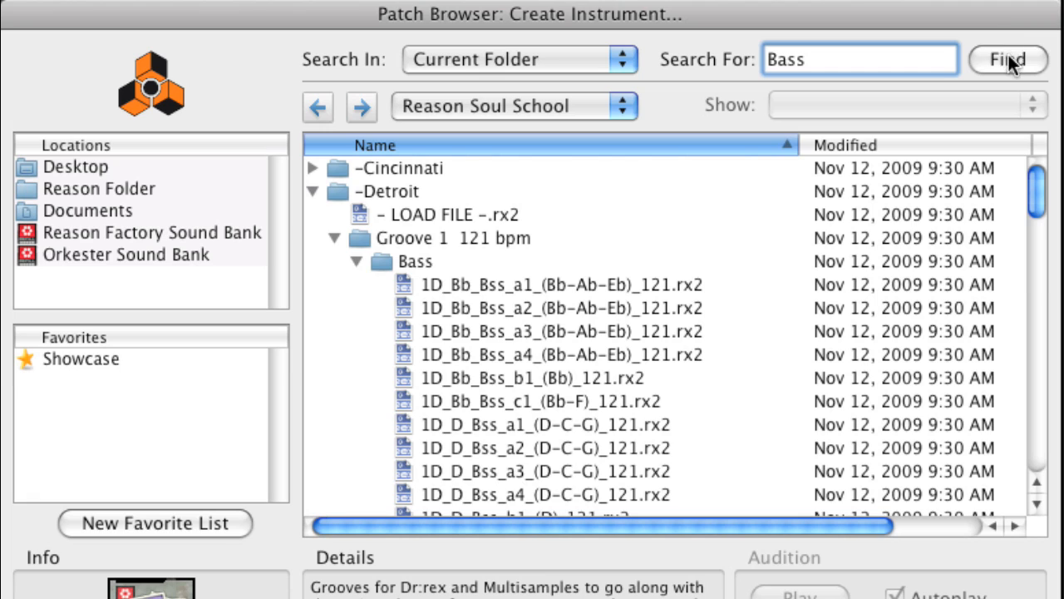
pyautogui.click(1008, 60)
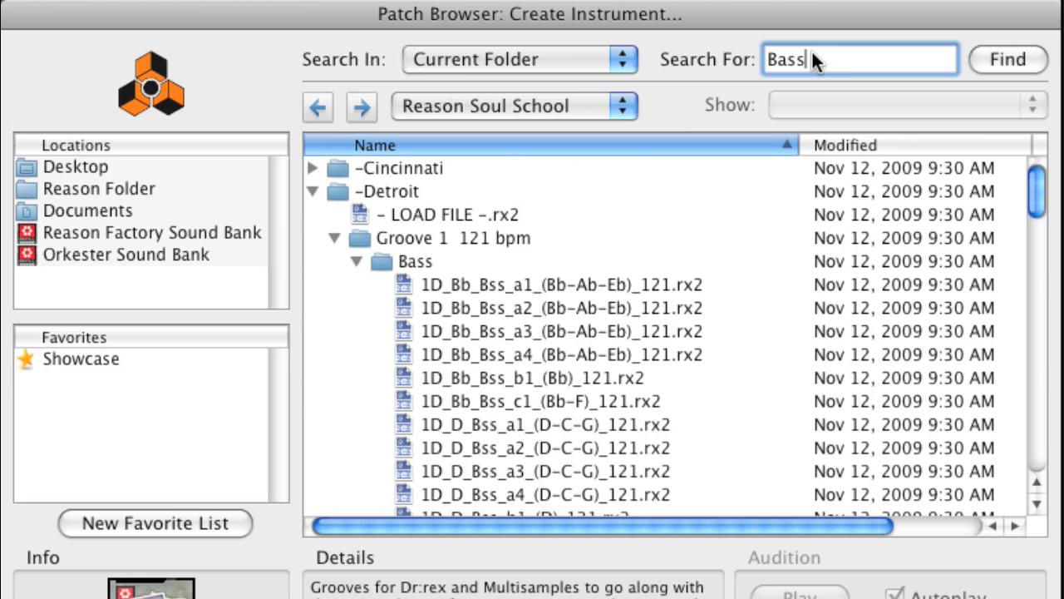
pyautogui.write('D')
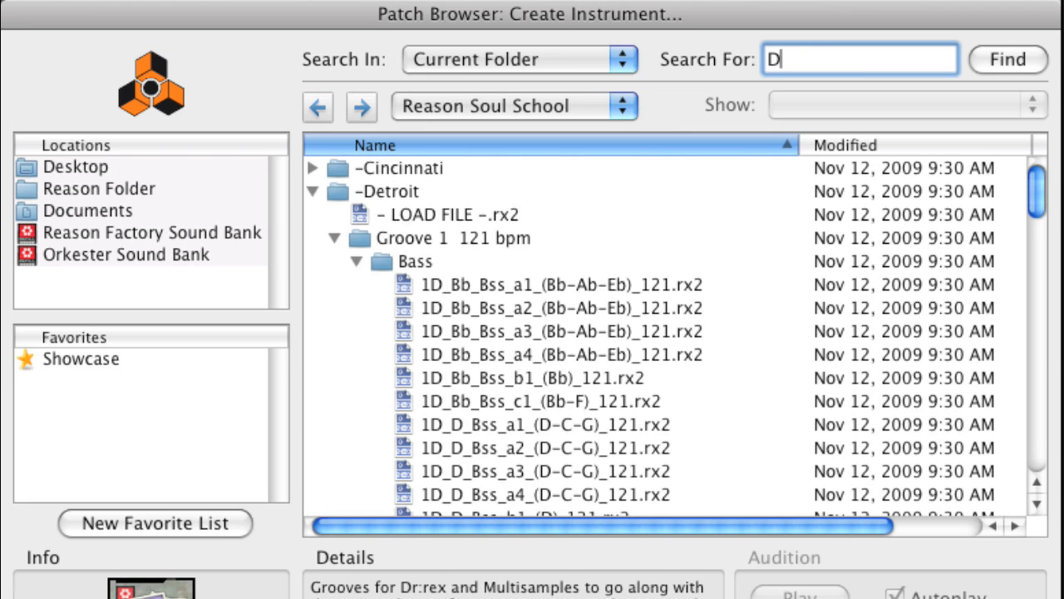
pyautogui.write('rums')
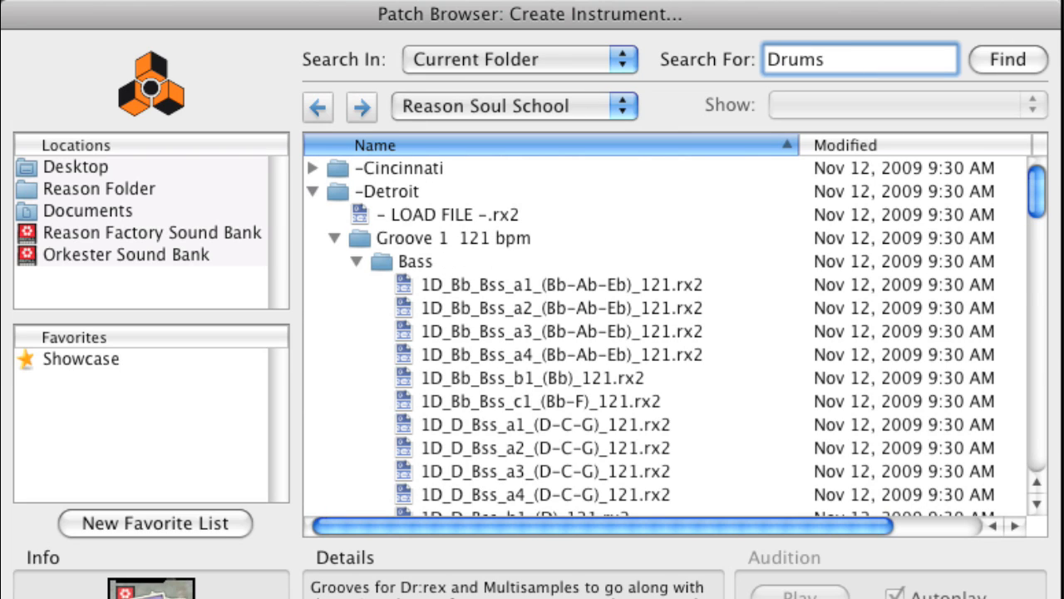
pyautogui.click(1008, 60)
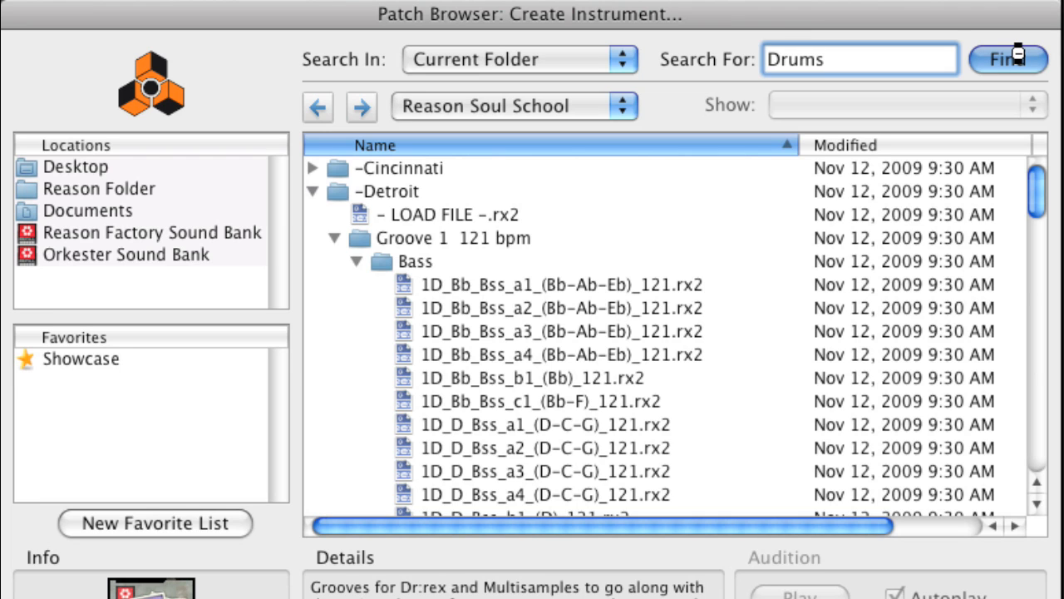
# Return from the search results to the Reason Soul School folder listing.
pyautogui.click(1008, 60)
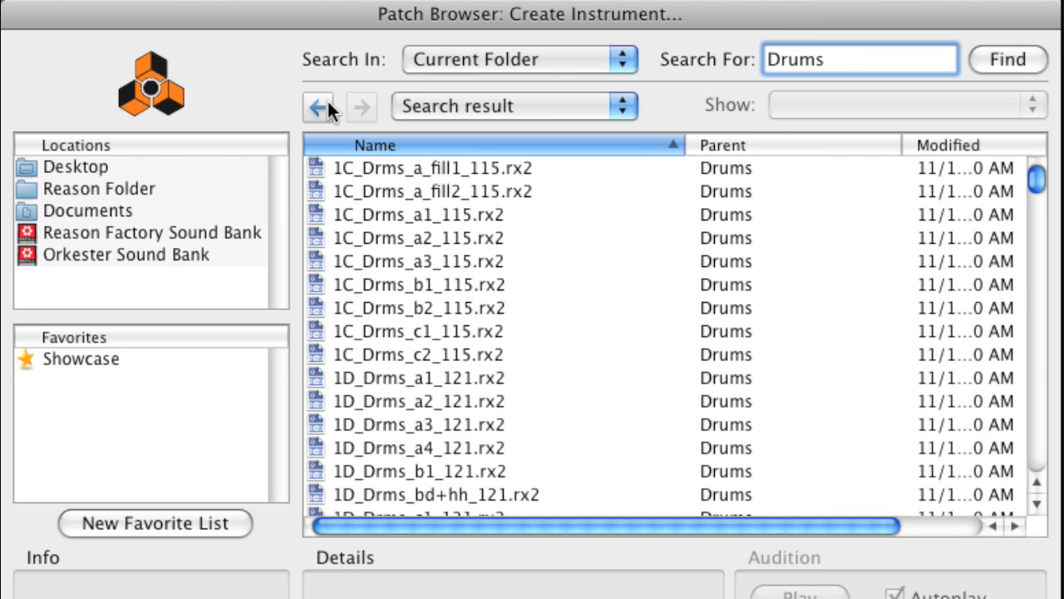
pyautogui.click(361, 106)
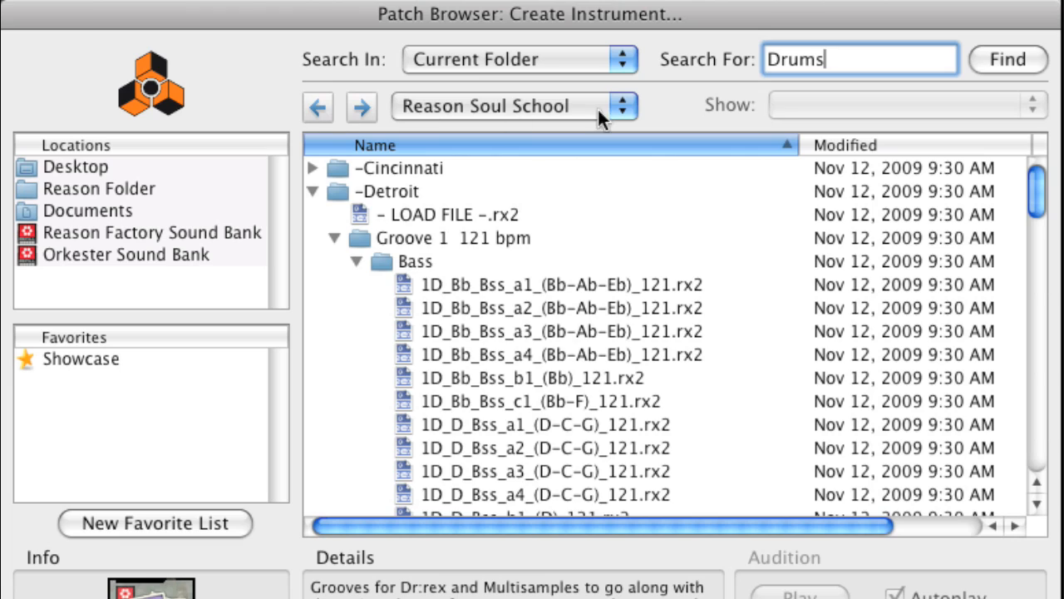
# Replace the search term with 'Horns' and run the search.
pyautogui.write('H')
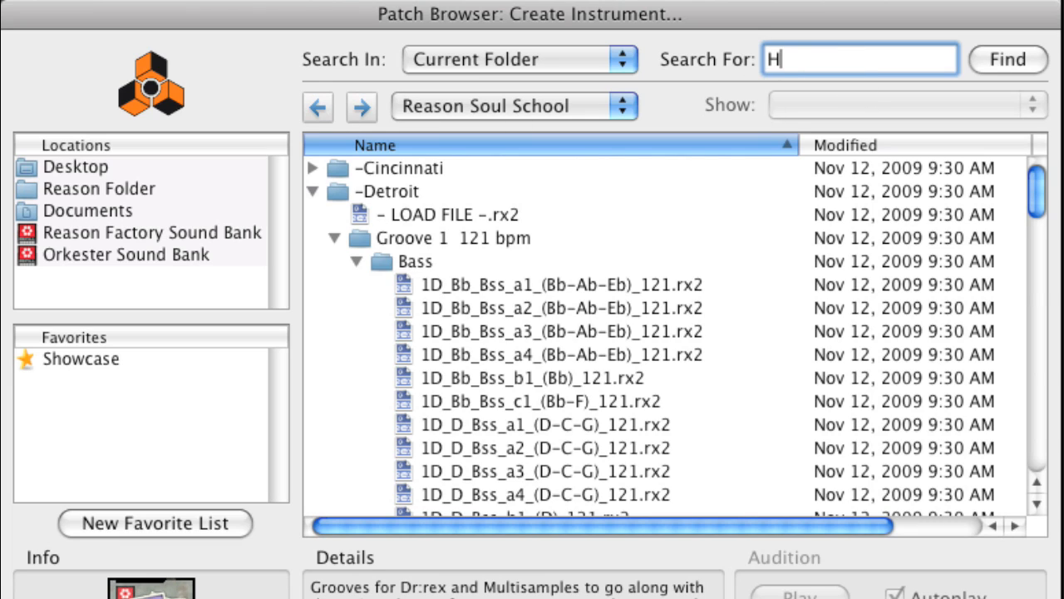
pyautogui.write('orns')
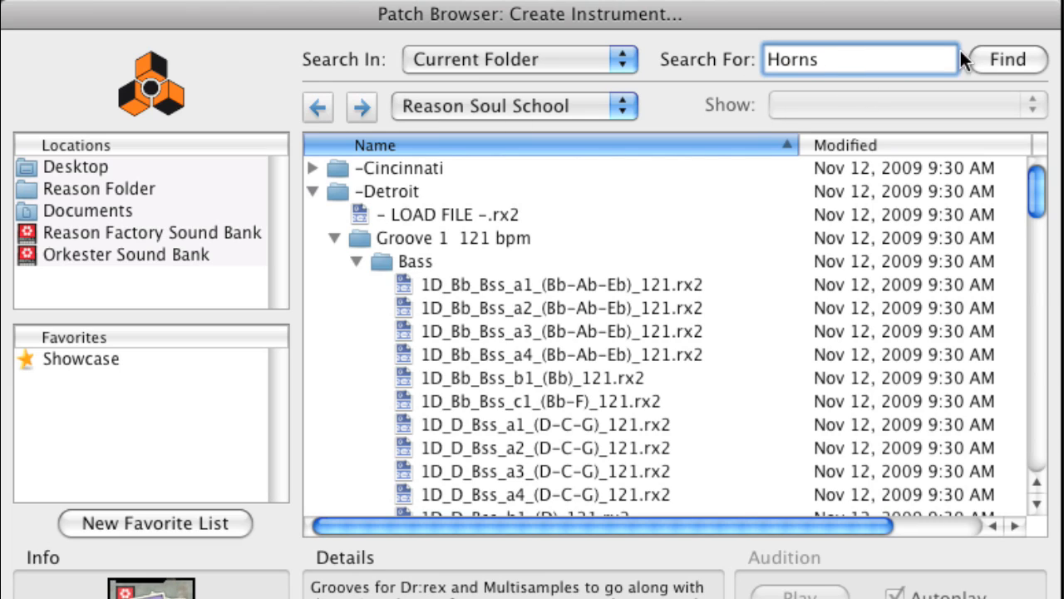
pyautogui.click(1008, 60)
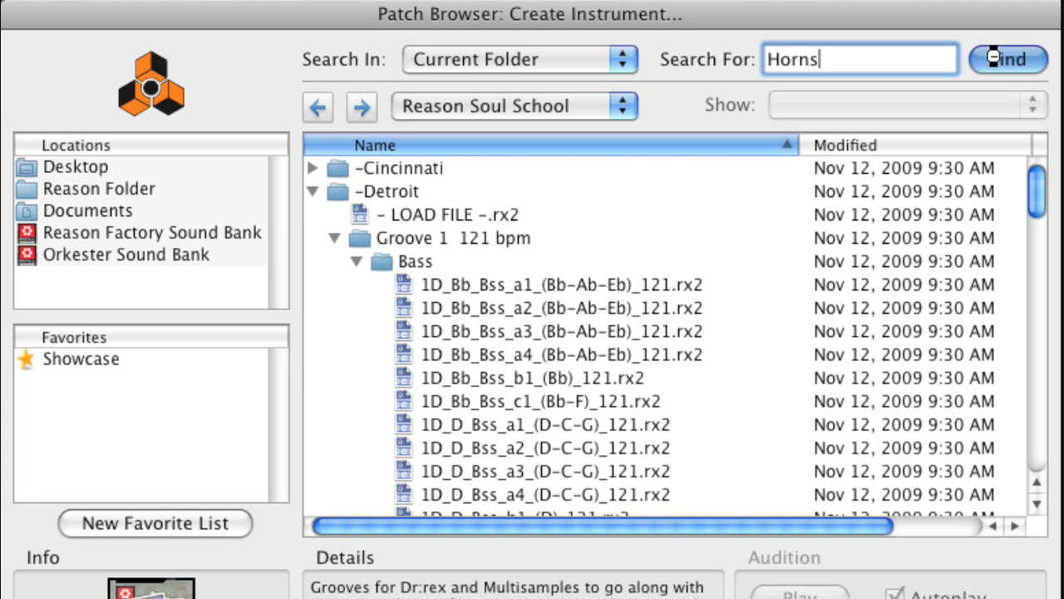
pyautogui.click(1007, 59)
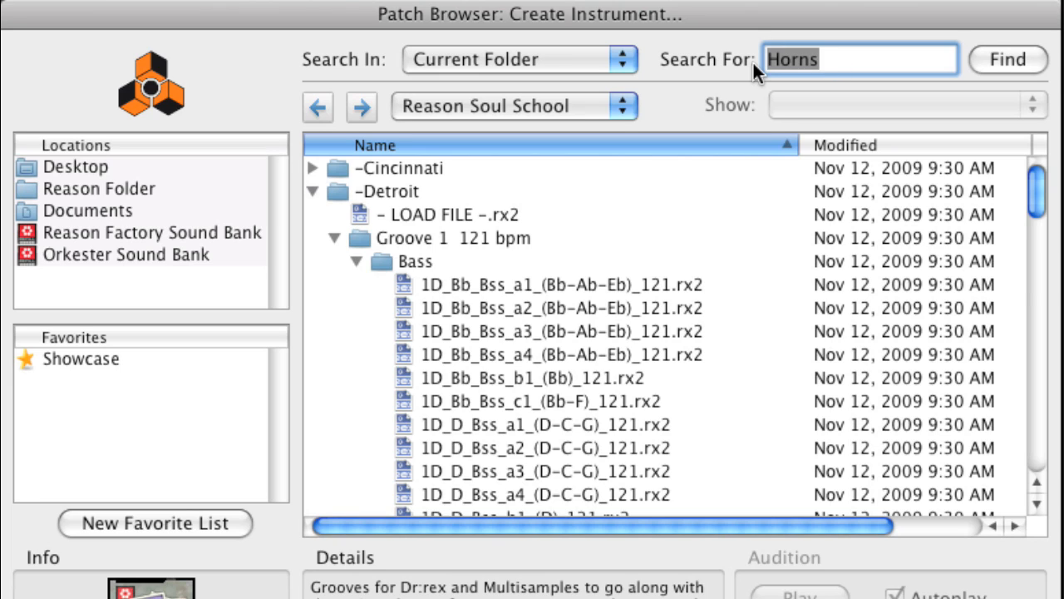
# Search the Soul School ReFill for '_Bb_' and scroll through the Bb bass, guitar and horn loops.
pyautogui.write('_Bb_')
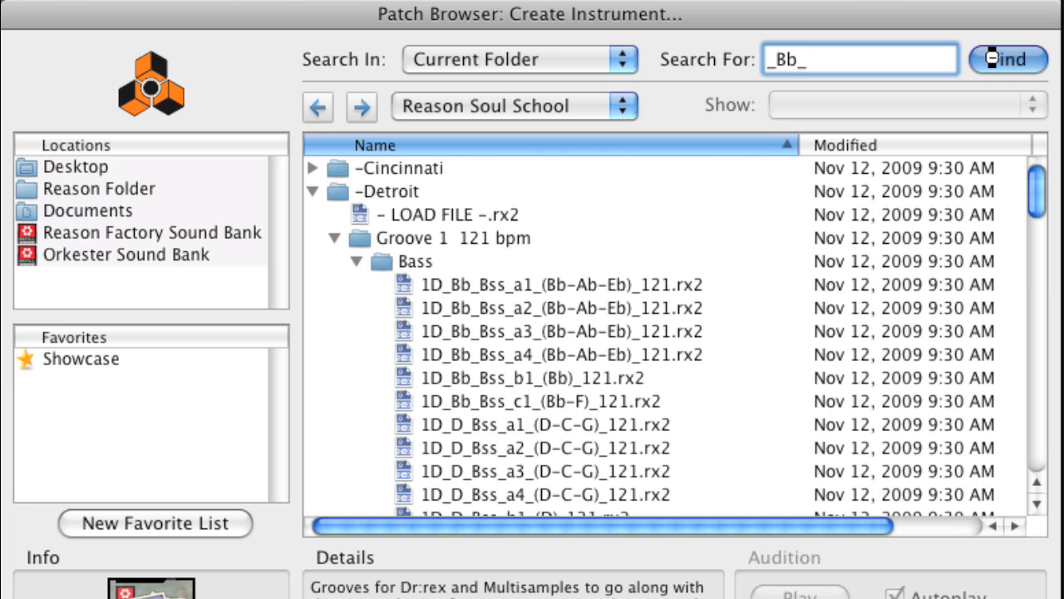
pyautogui.click(1007, 60)
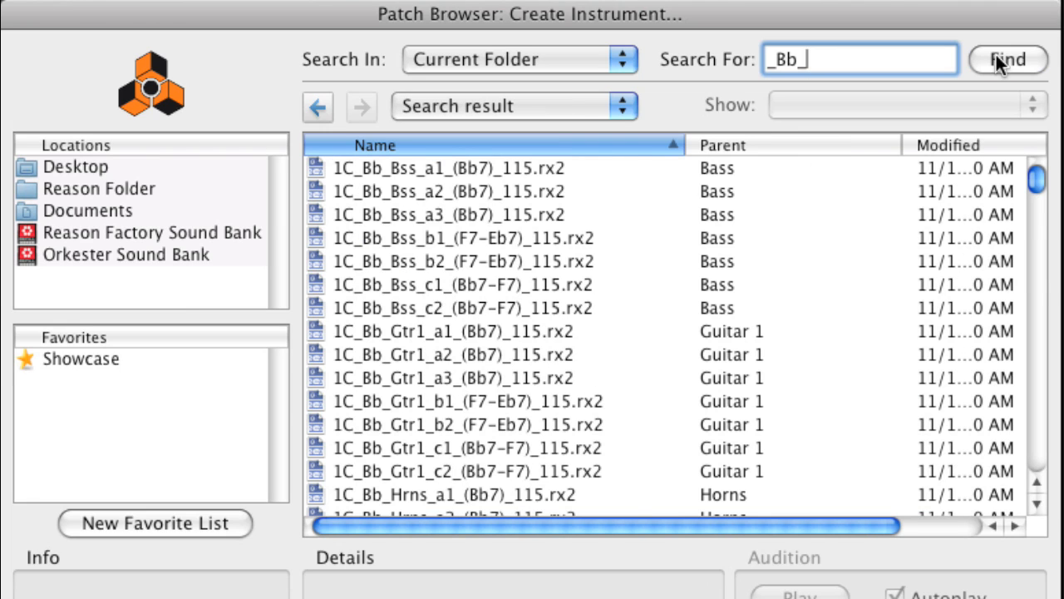
pyautogui.moveTo(732, 263)
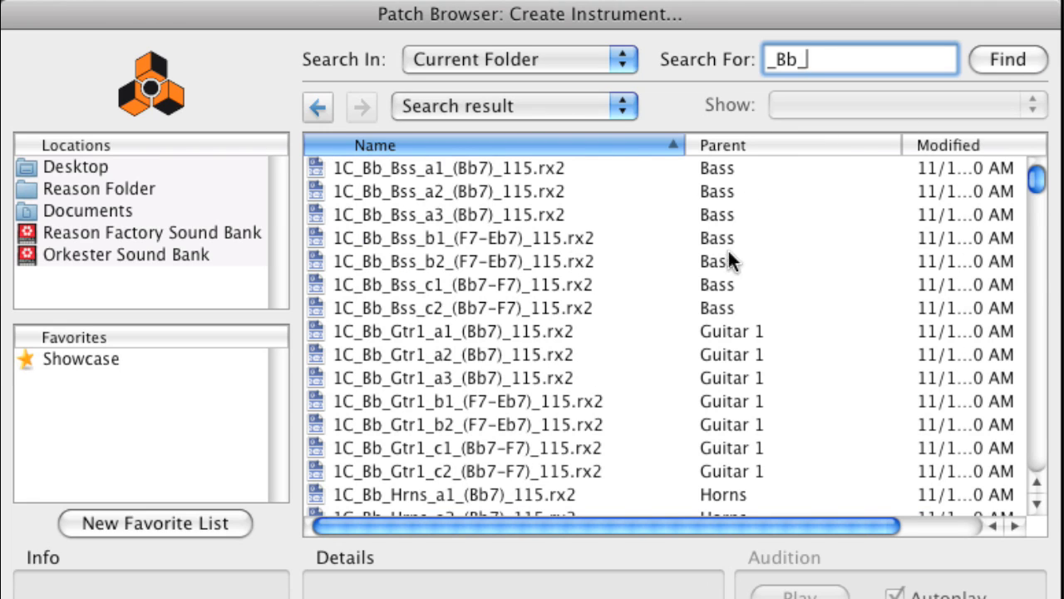
pyautogui.scroll(-3)
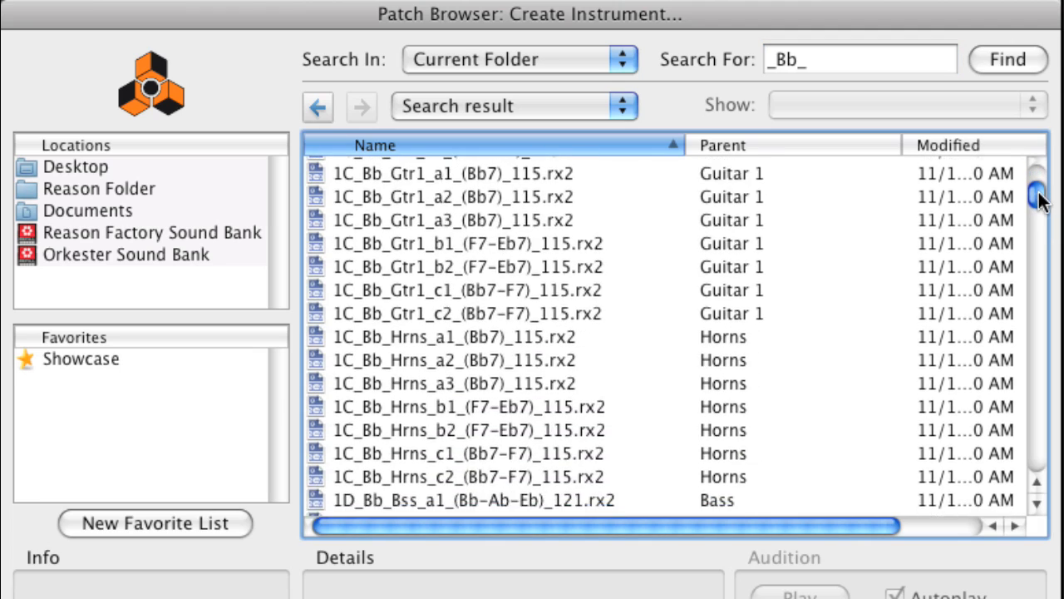
pyautogui.scroll(-3)
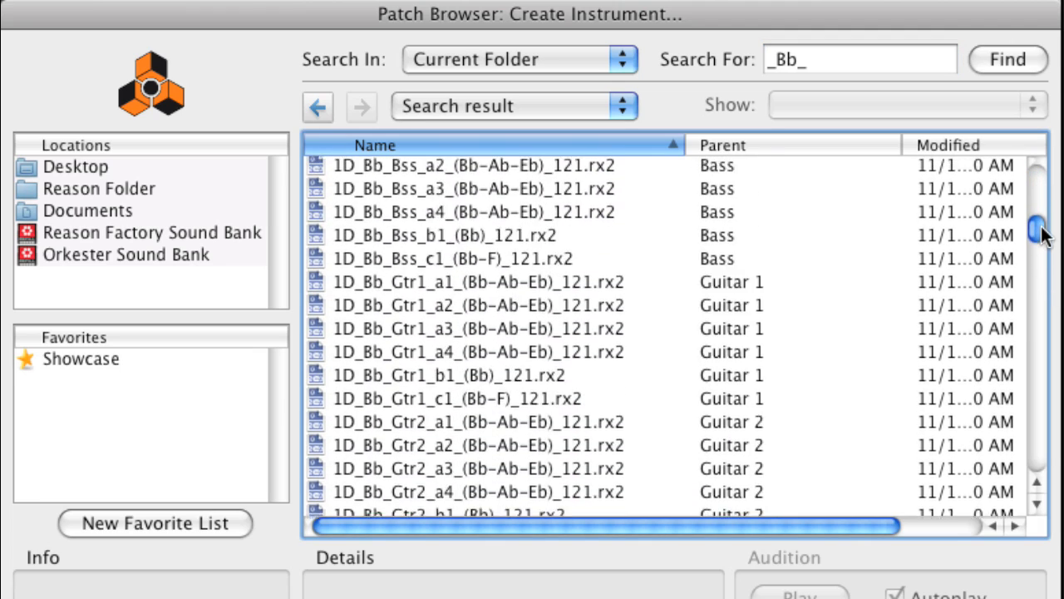
pyautogui.scroll(-3)
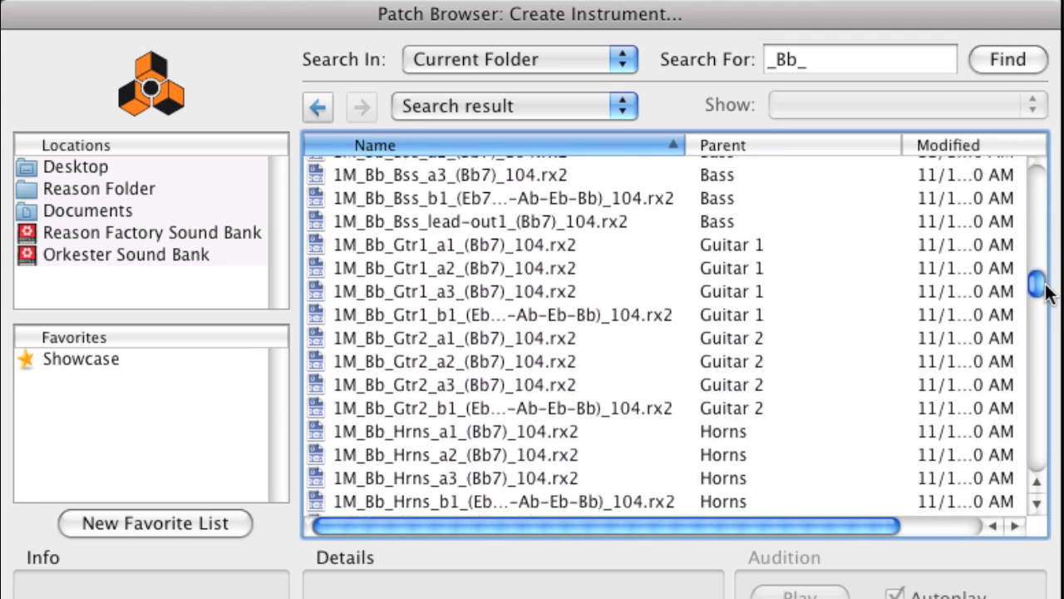